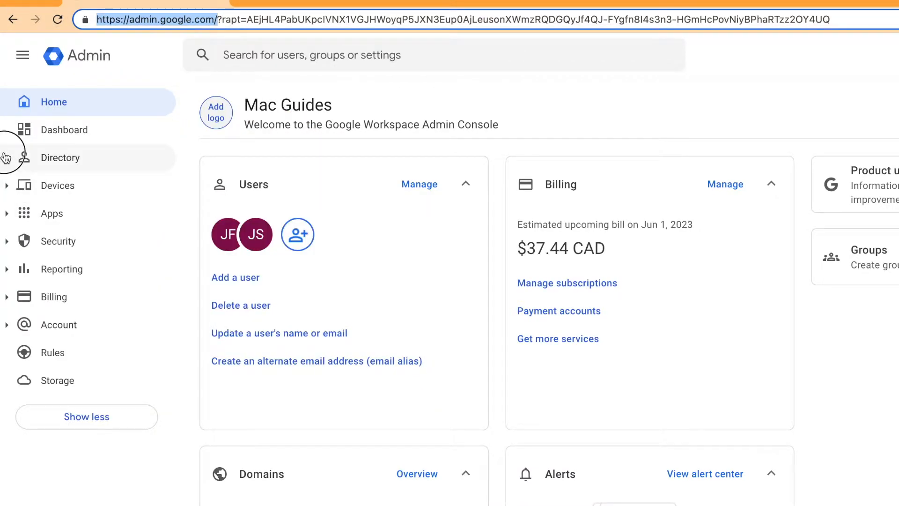
Step: Show the directory's Groups list with the existing Mark-E-Thing and Test Group groups
left_click(60, 158)
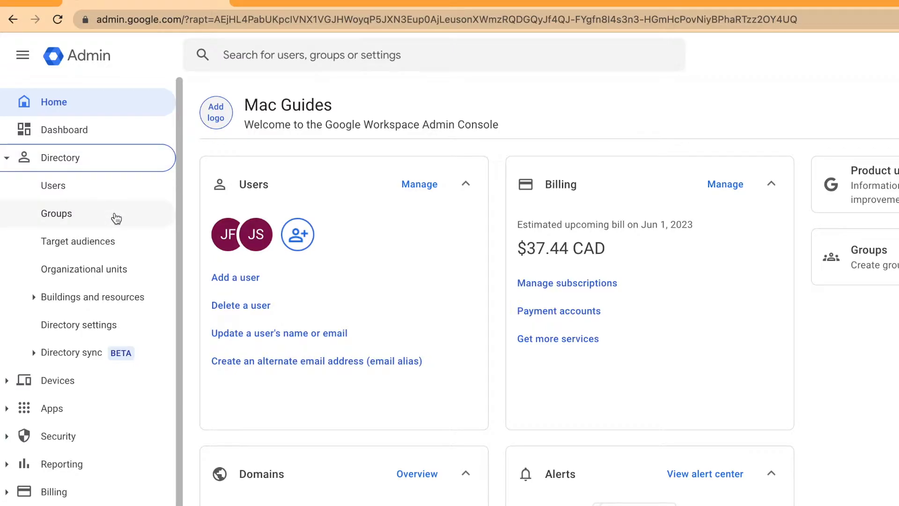
left_click(56, 214)
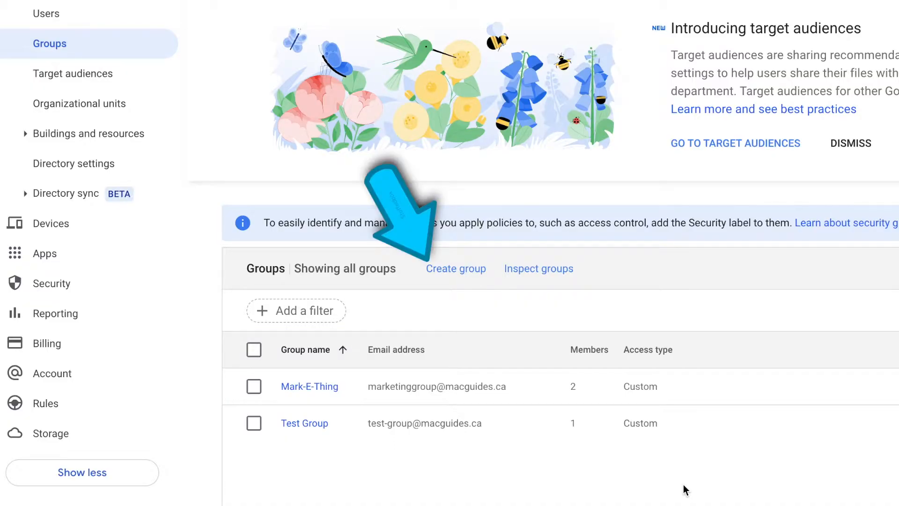
Step: Create a group named Finance Team at address financeteam, labelled Security, and continue to access settings
left_click(456, 269)
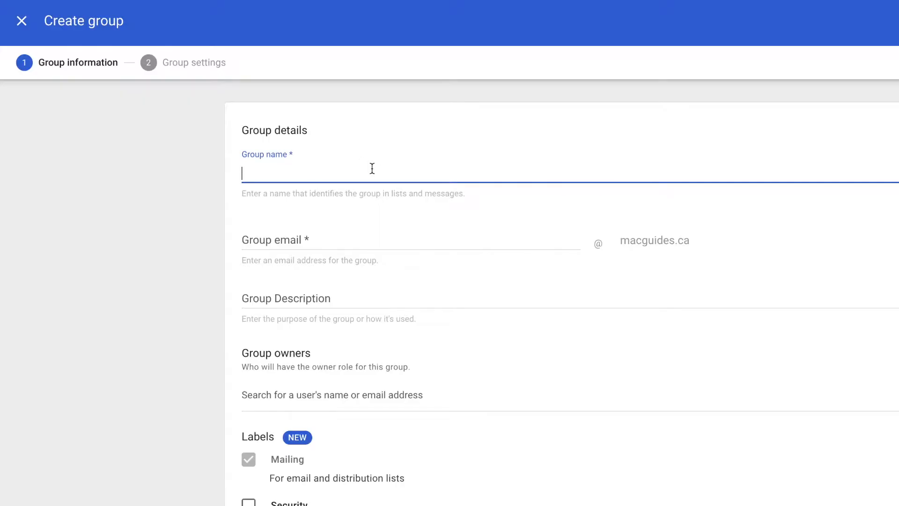
type("Finance Team")
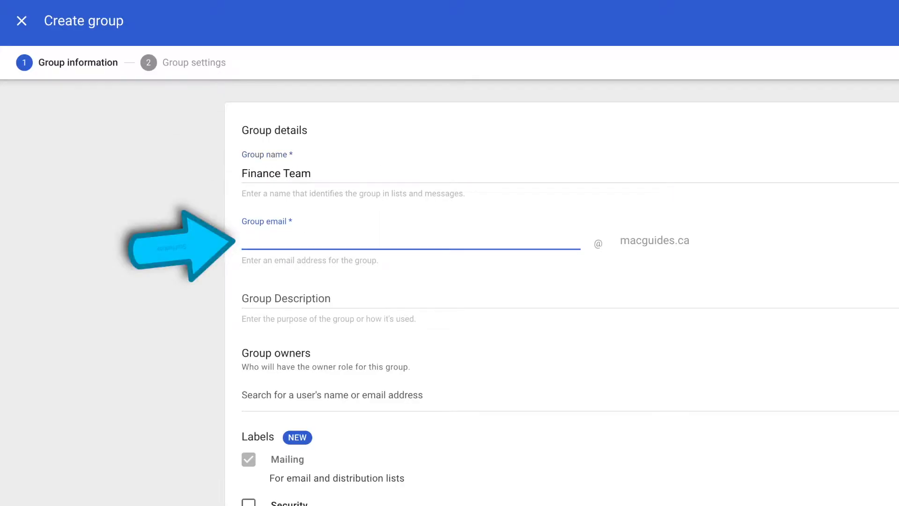
type("financeteam")
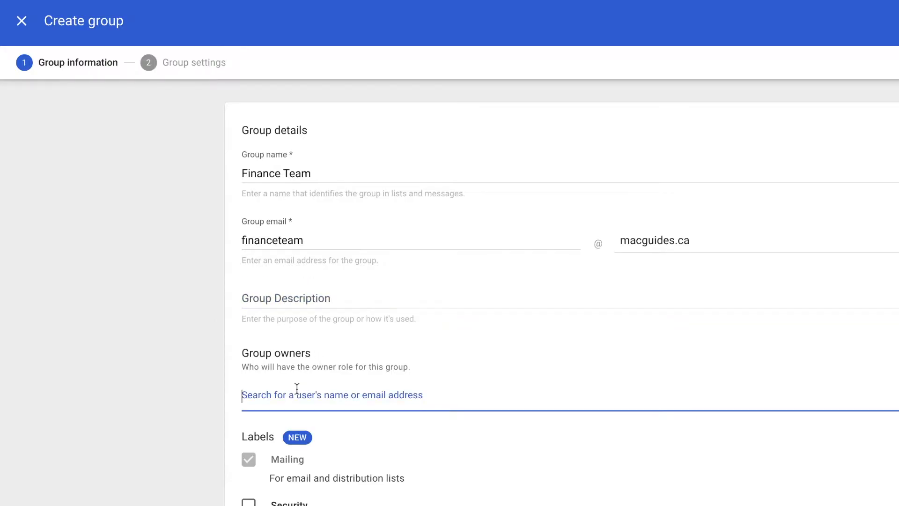
scroll("down", 3)
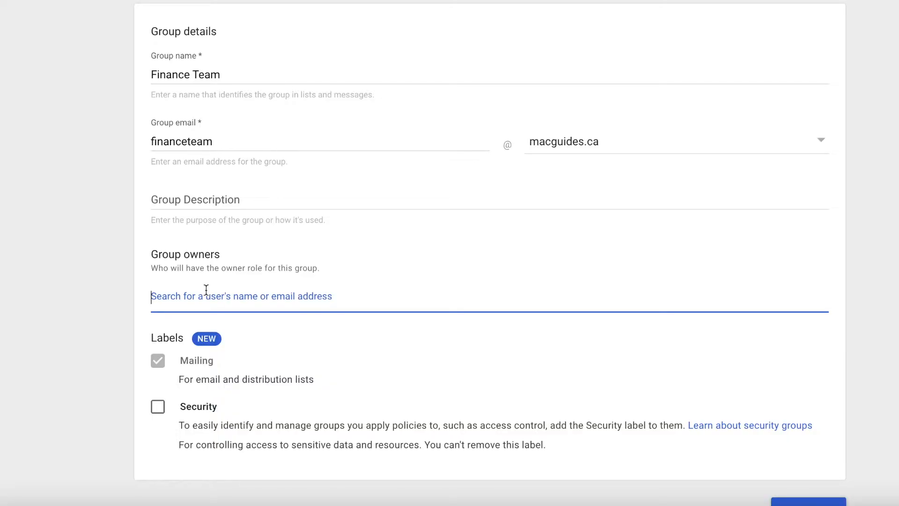
scroll("down", 3)
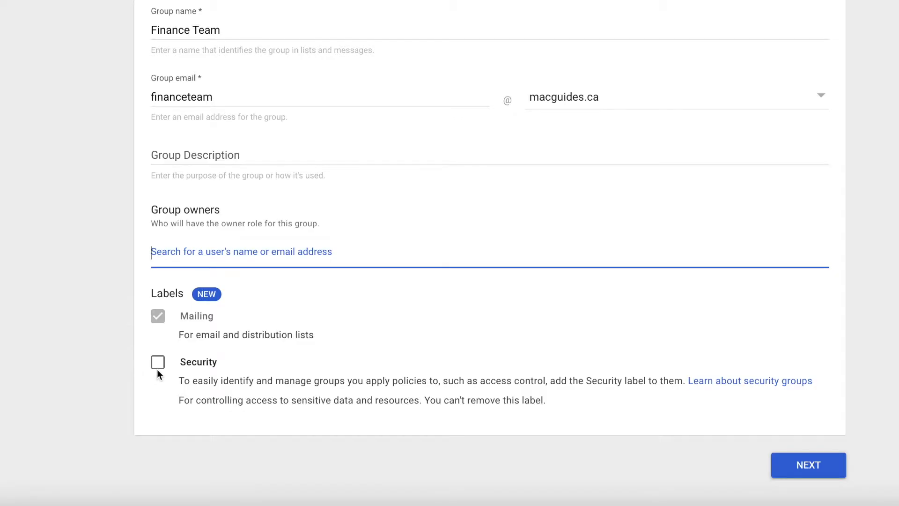
left_click(157, 362)
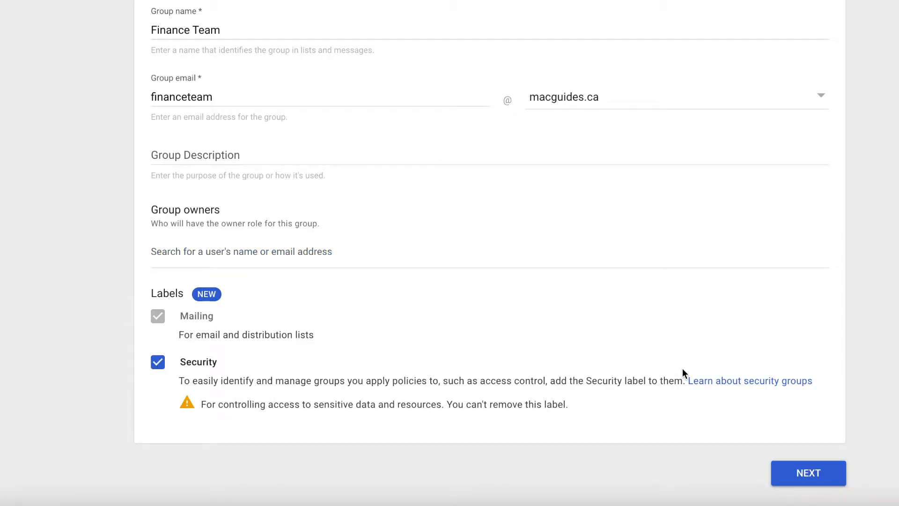
left_click(808, 473)
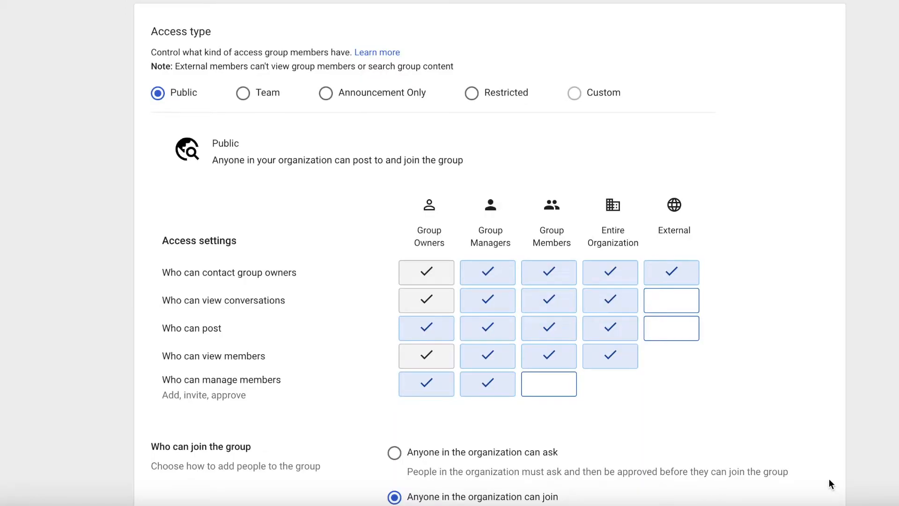
Step: Try the Team and Announcement Only access types, then settle on Restricted
scroll("down", 3)
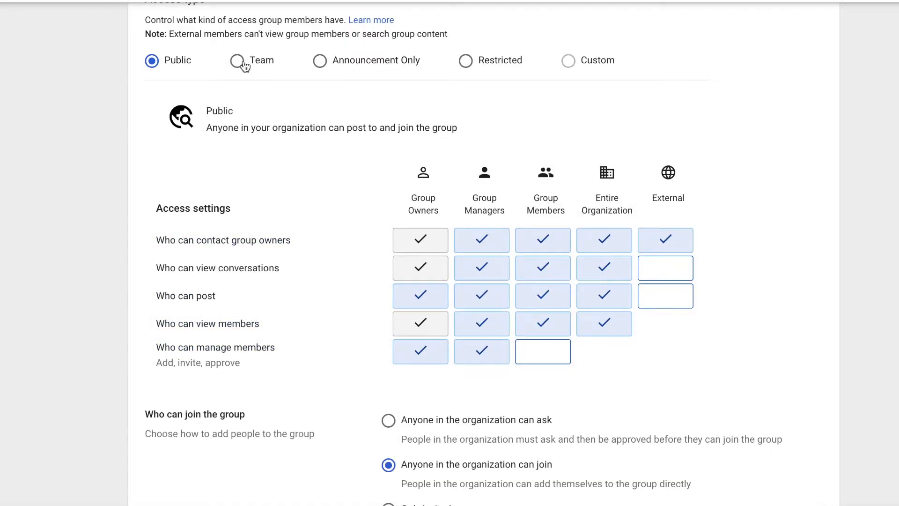
left_click(236, 60)
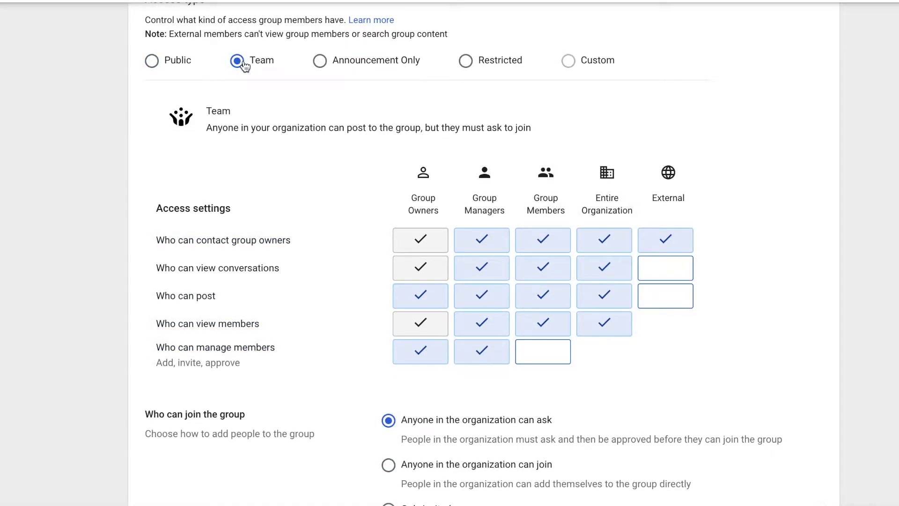
left_click(319, 61)
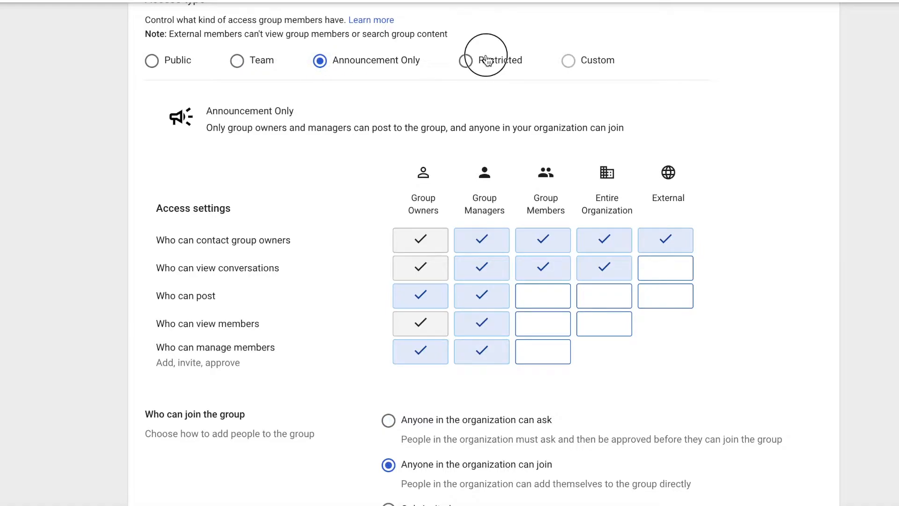
left_click(465, 60)
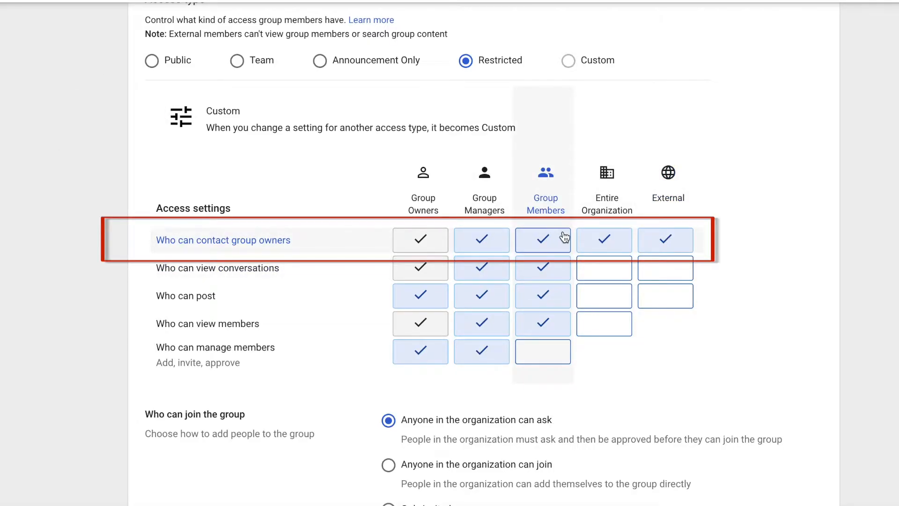
Step: Stop members contacting owners and let the entire organization and external users post
left_click(543, 239)
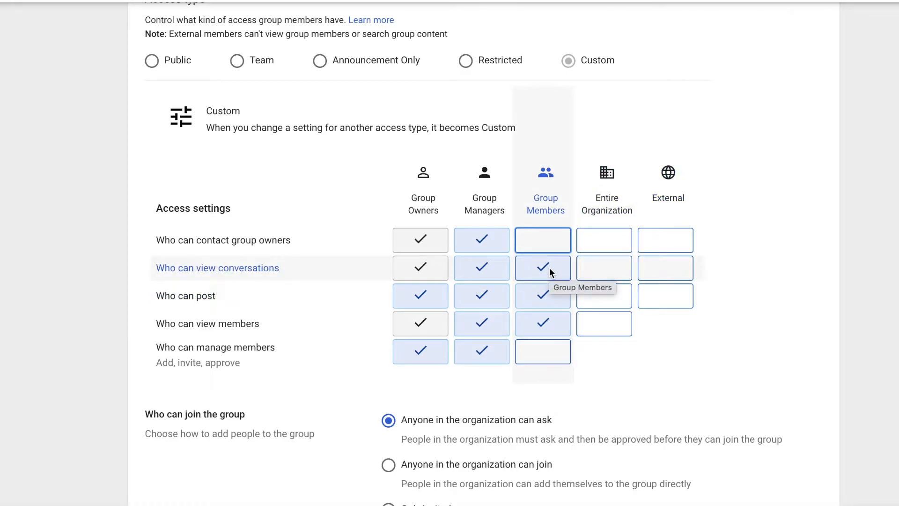
left_click(604, 295)
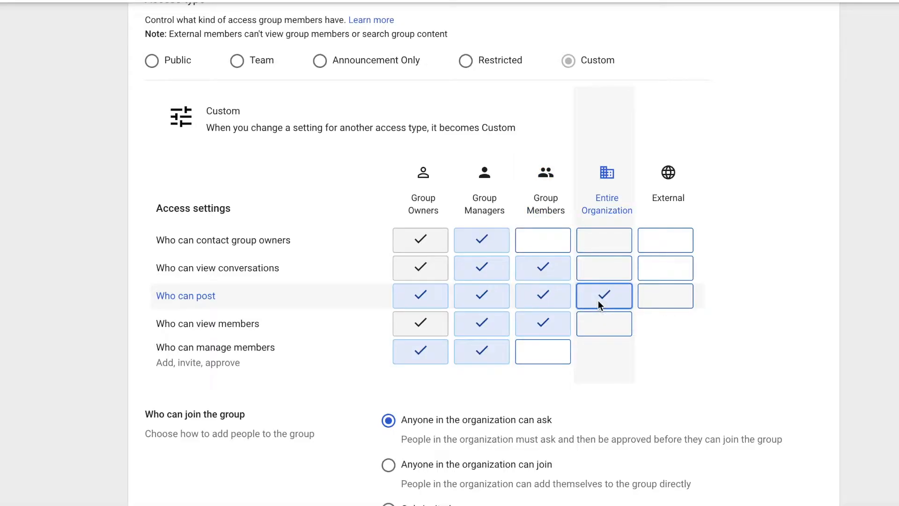
left_click(605, 295)
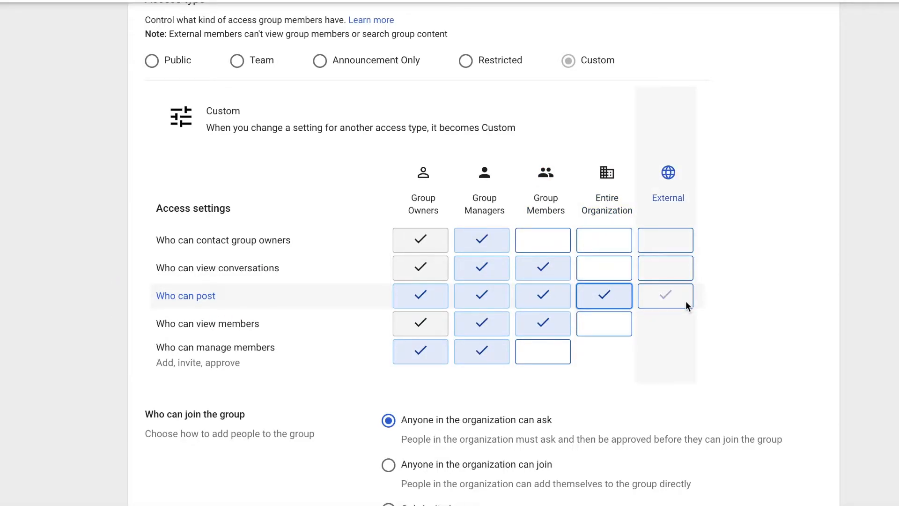
left_click(666, 295)
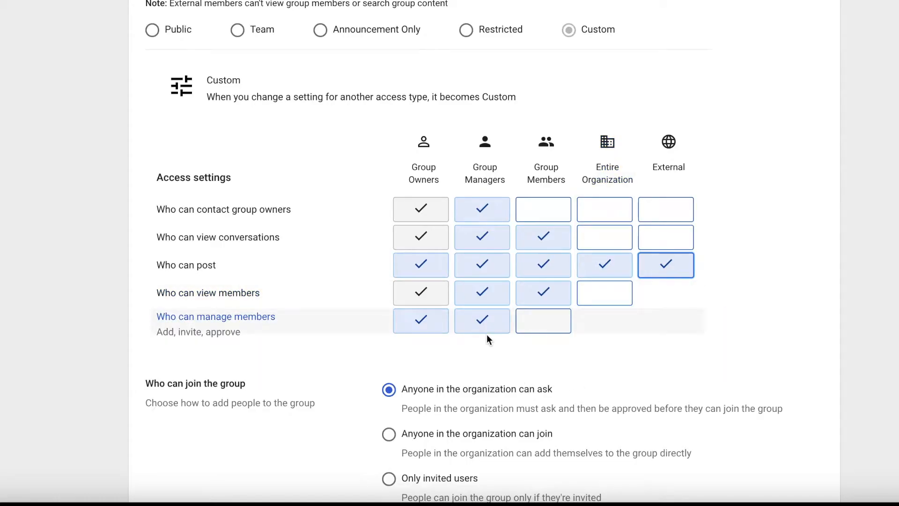
Step: Limit joining to only invited users and create the Finance Team group
scroll("down", 3)
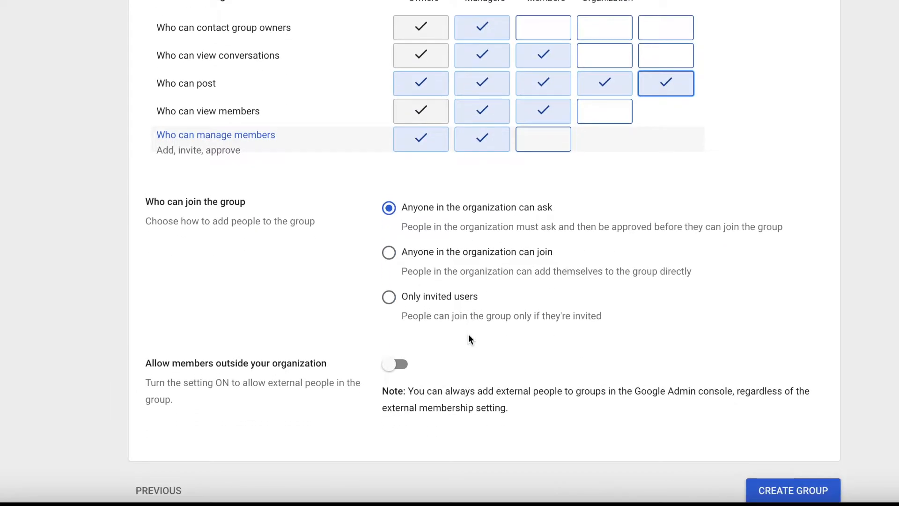
scroll("down", 3)
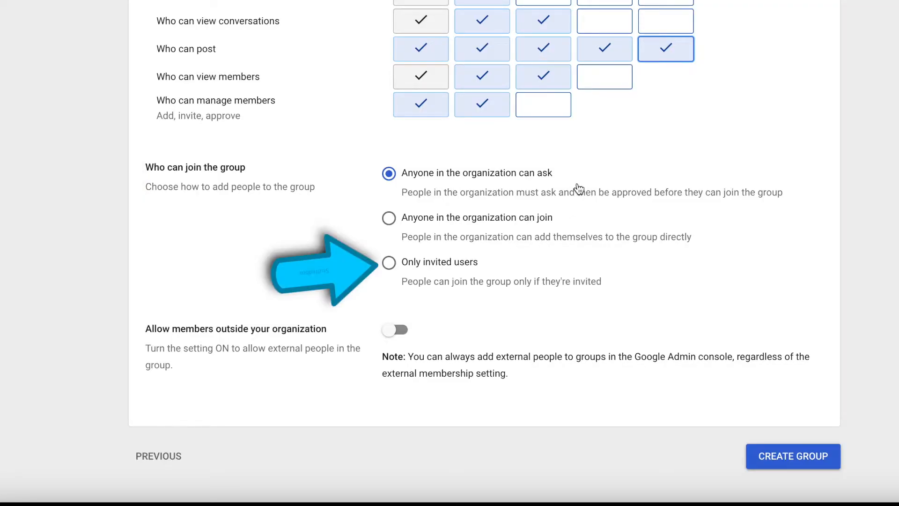
left_click(388, 262)
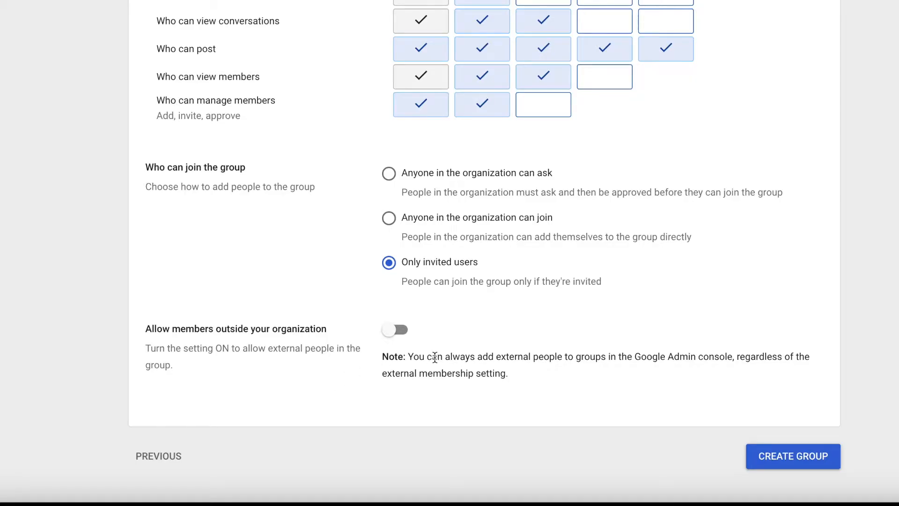
left_click(793, 456)
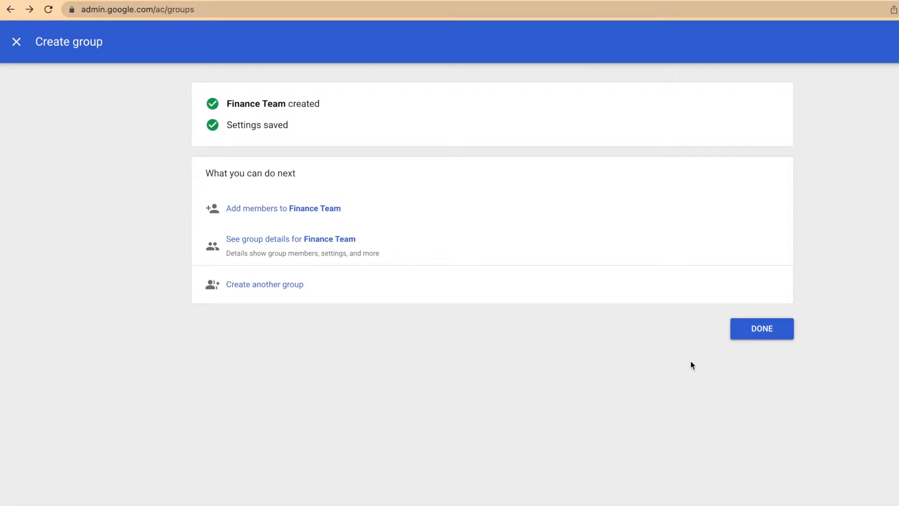
Step: Finish creation, review Finance Team's saved settings and move to its advanced settings in Google Groups
left_click(762, 328)
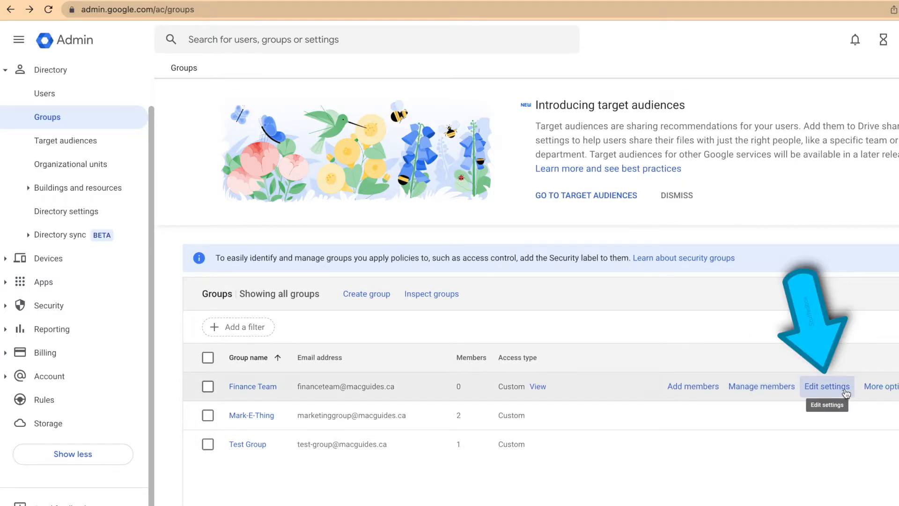
left_click(827, 386)
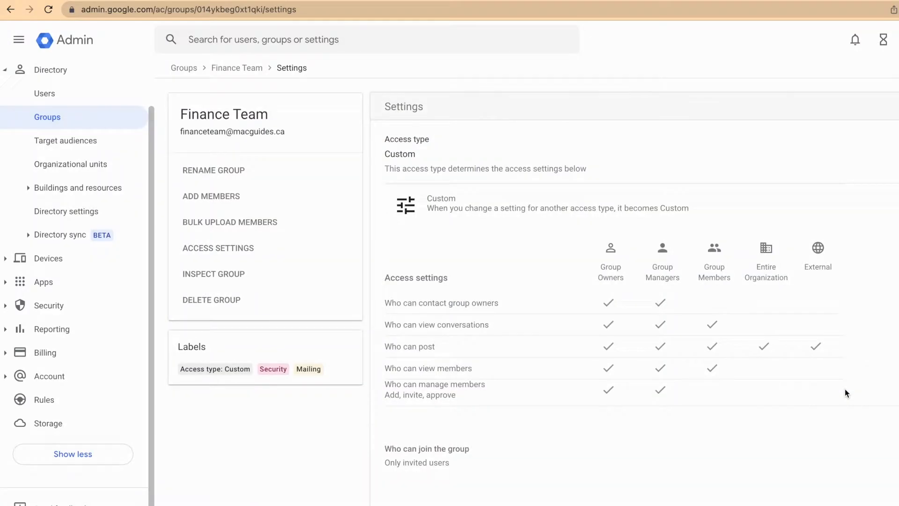
scroll("down", 3)
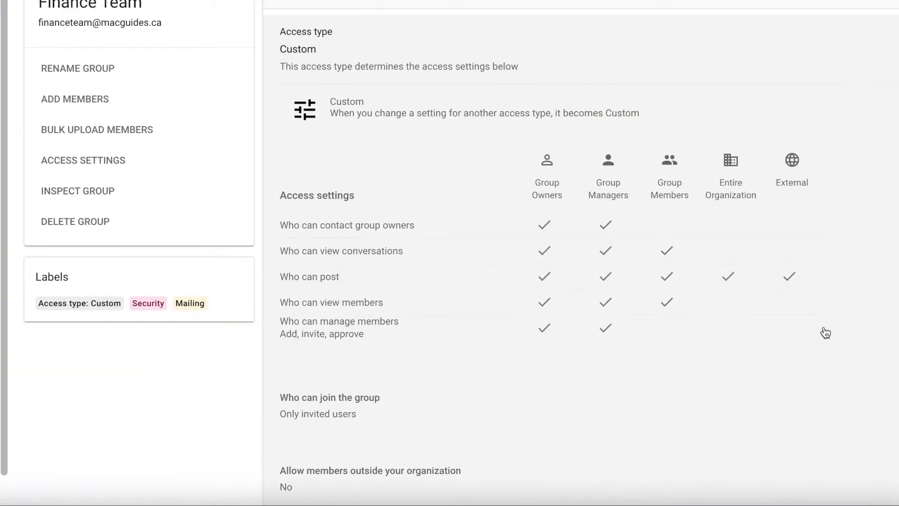
scroll("down", 3)
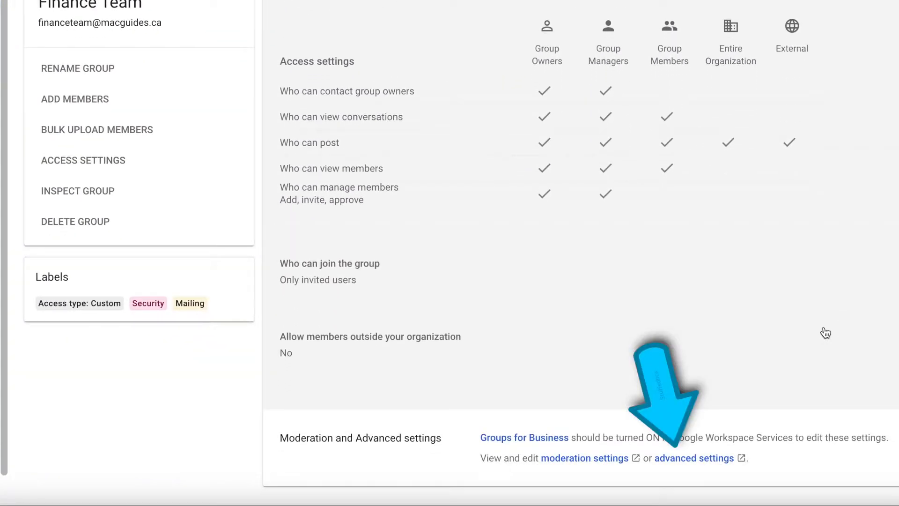
left_click(695, 458)
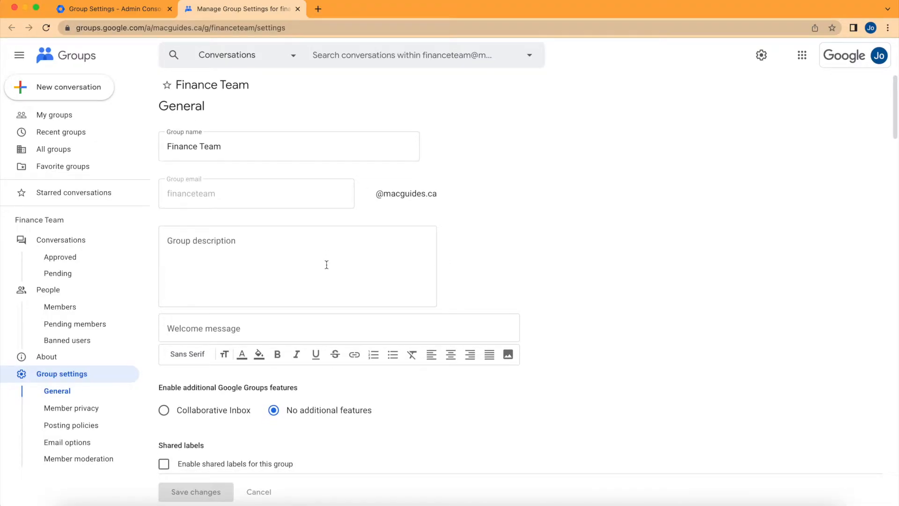
Step: Duplicate the Finance Team settings page and show All groups listing Finance Team, Mark-E-Thing and Test Group
scroll("down", 3)
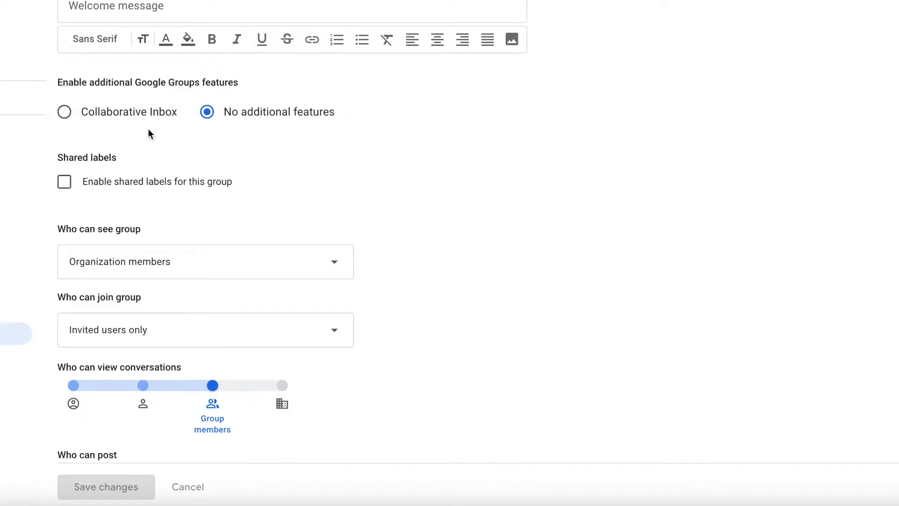
left_click(238, 9)
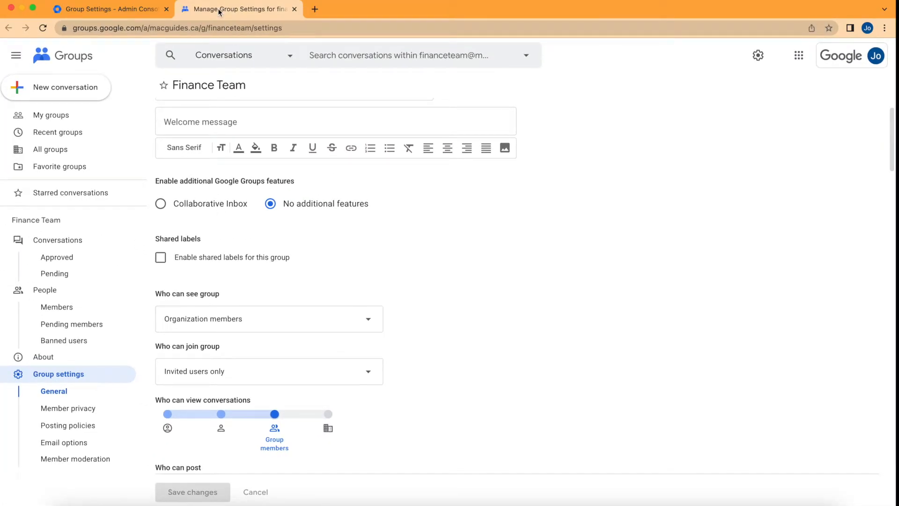
right_click(219, 9)
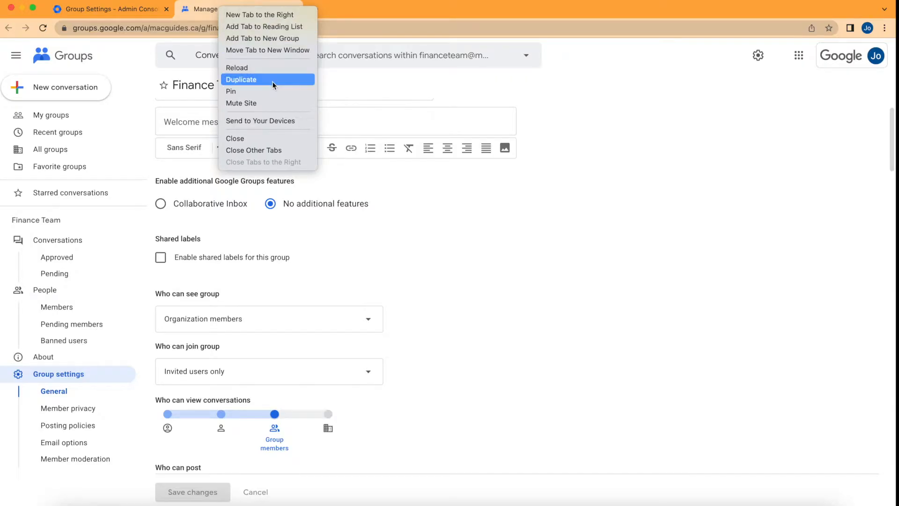
left_click(240, 79)
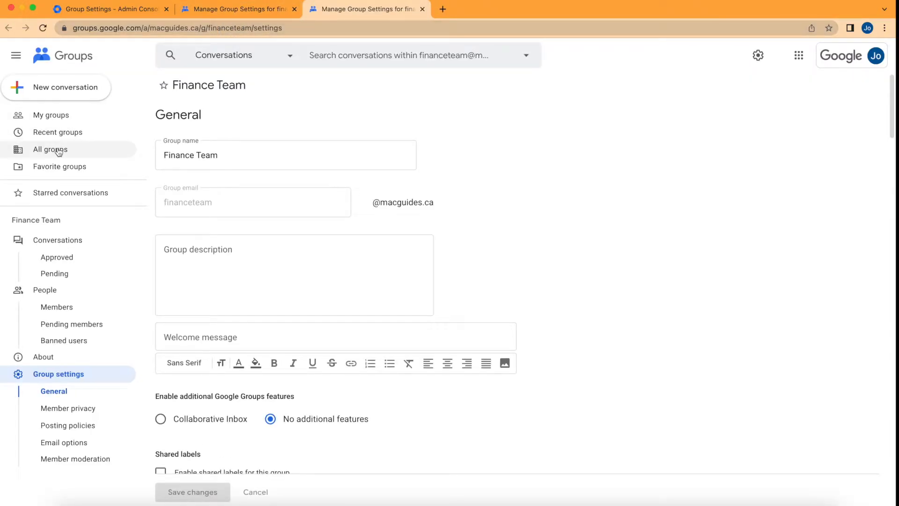
left_click(49, 149)
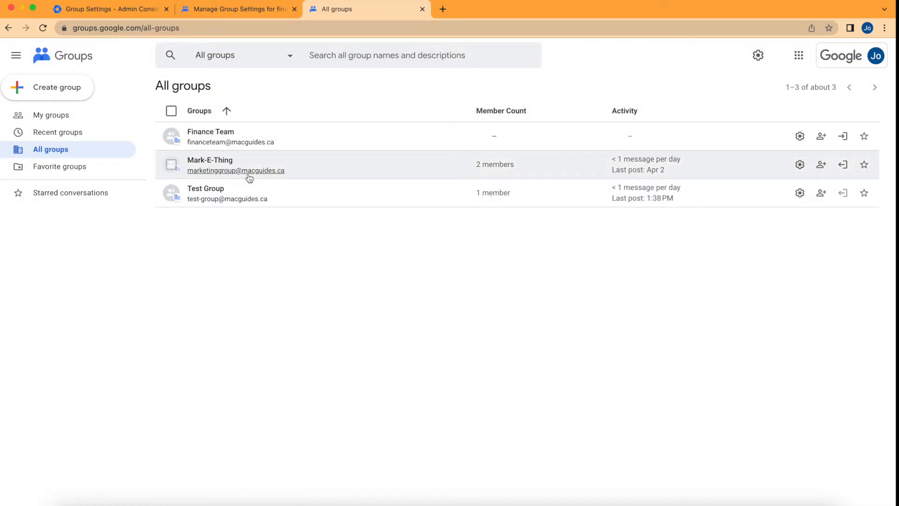
Step: Enable Collaborative Inbox for Finance Team and return to its conversations showing test01
left_click(210, 132)
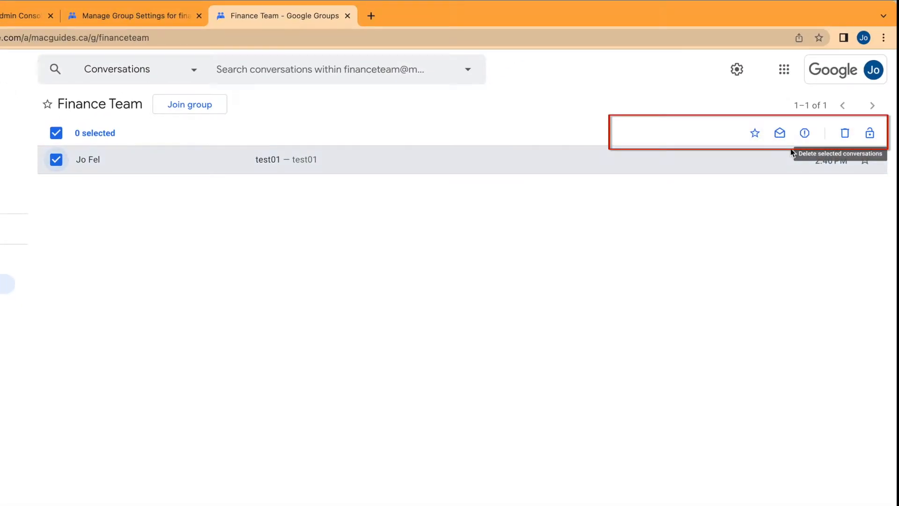
left_click(136, 16)
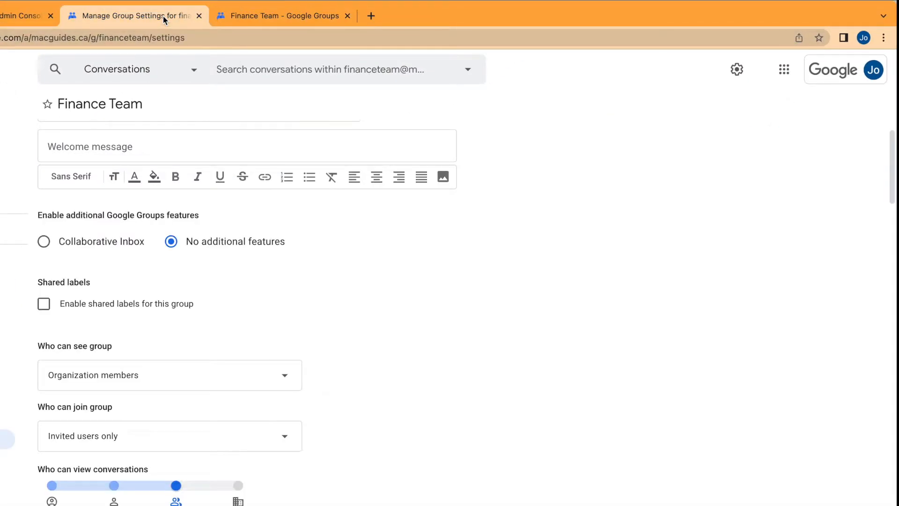
left_click(44, 241)
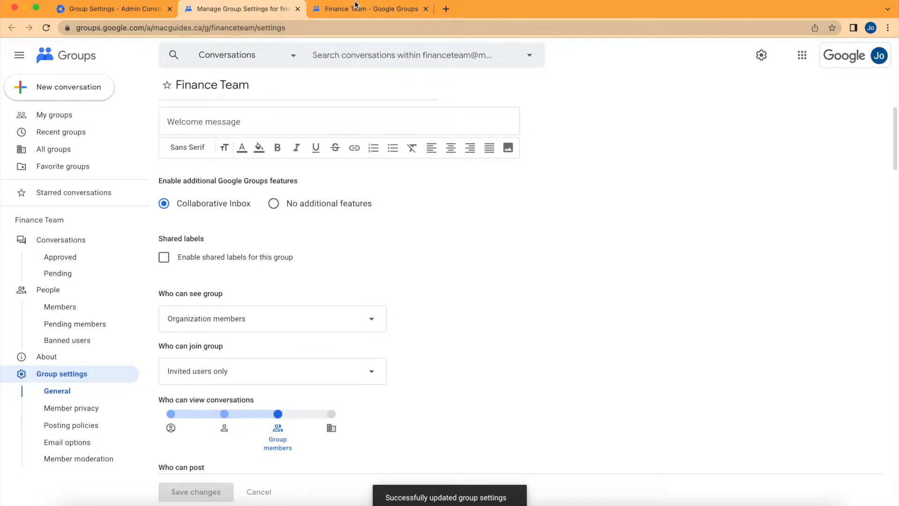
left_click(60, 240)
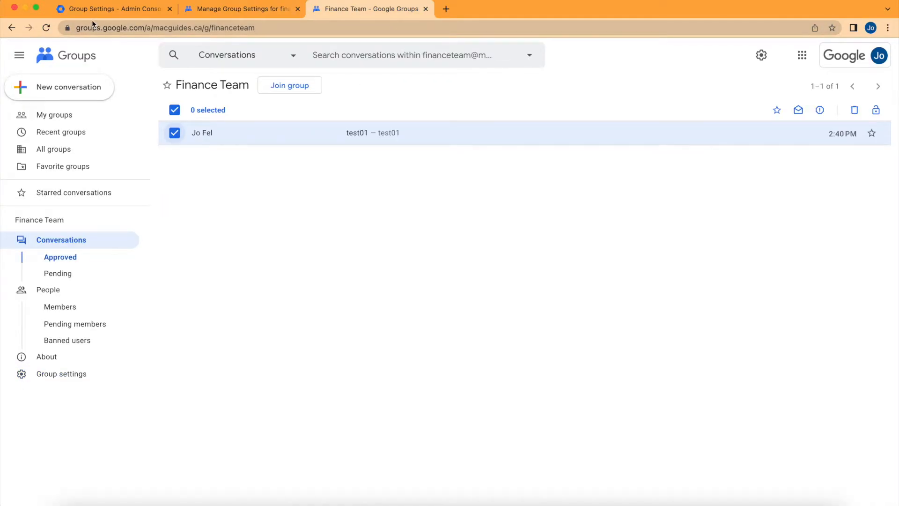
Step: Reload the conversations and select test01 so the Assign to me / Assign to someone actions appear
left_click(46, 27)
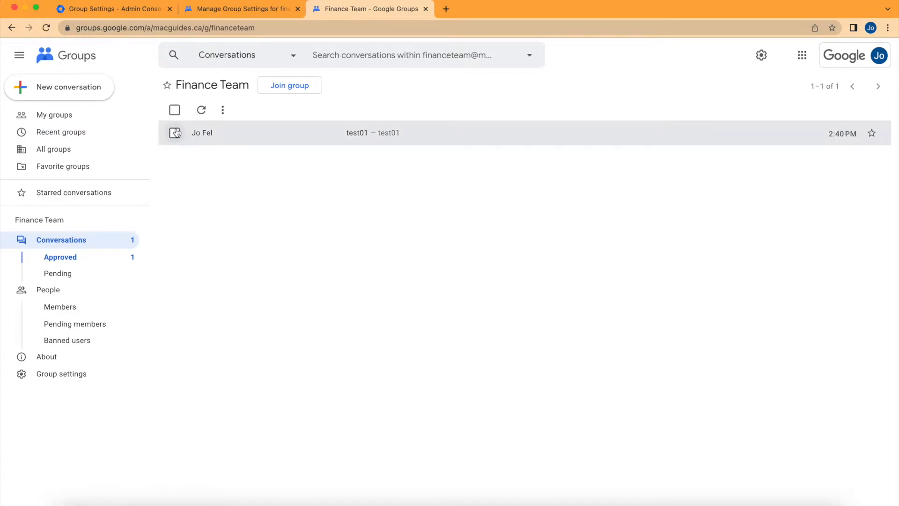
left_click(175, 133)
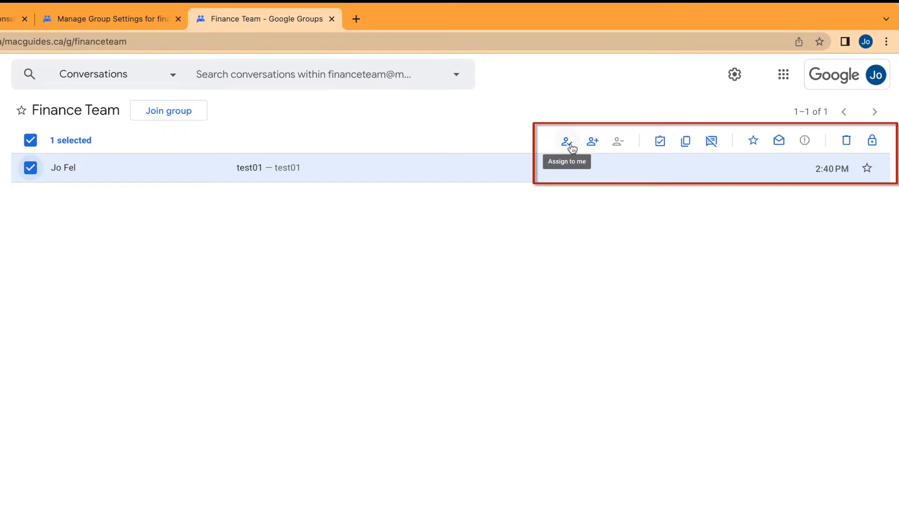
mouse_move(592, 141)
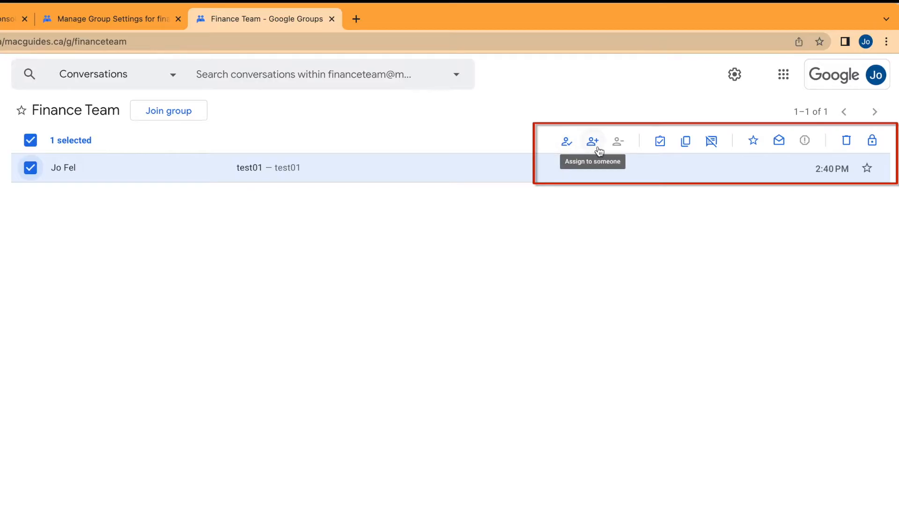
mouse_move(660, 141)
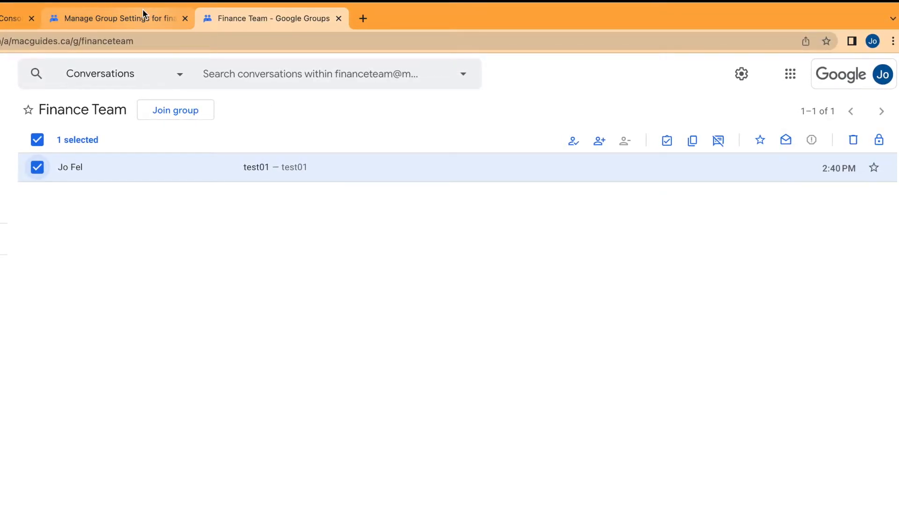
Step: Enable shared labels for Finance Team, save, and select test01 in the reloaded conversations
left_click(117, 19)
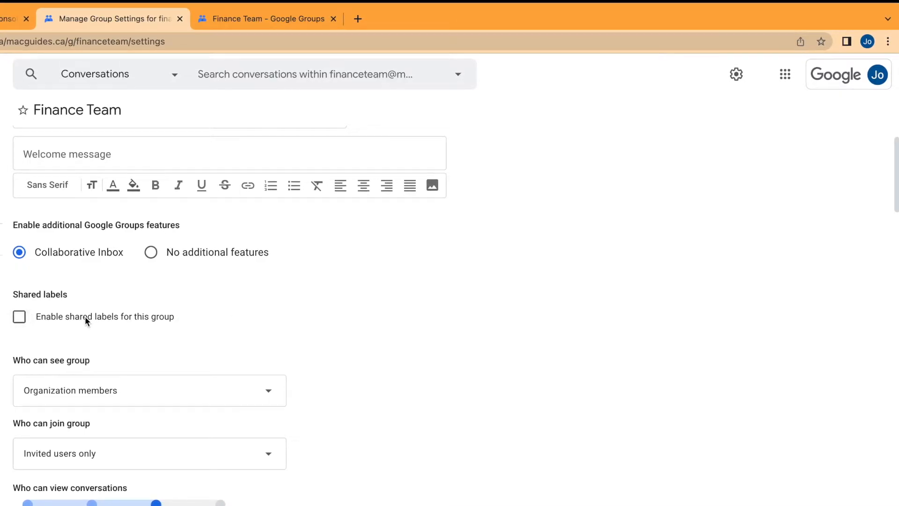
left_click(18, 317)
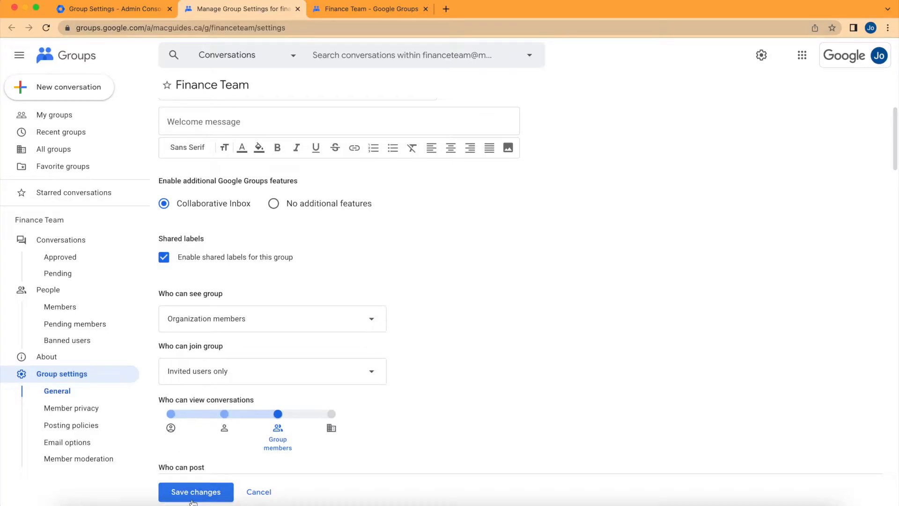
left_click(196, 491)
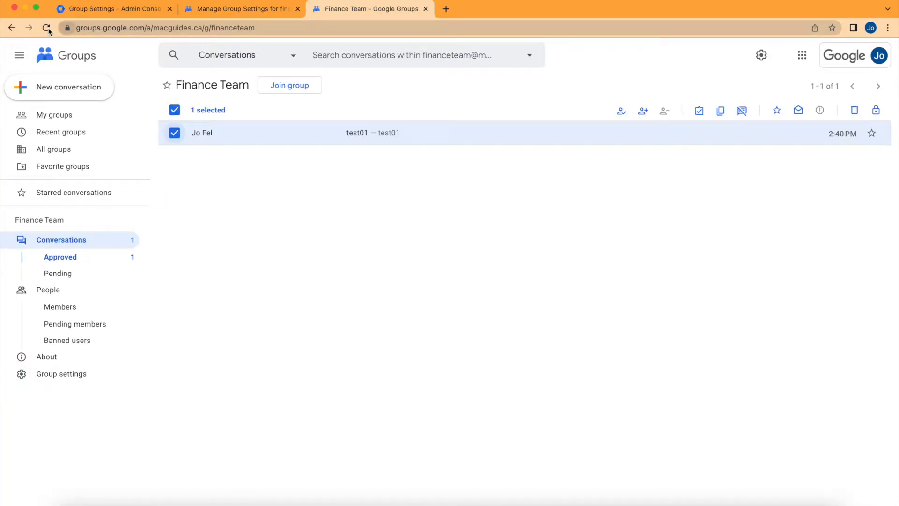
left_click(48, 29)
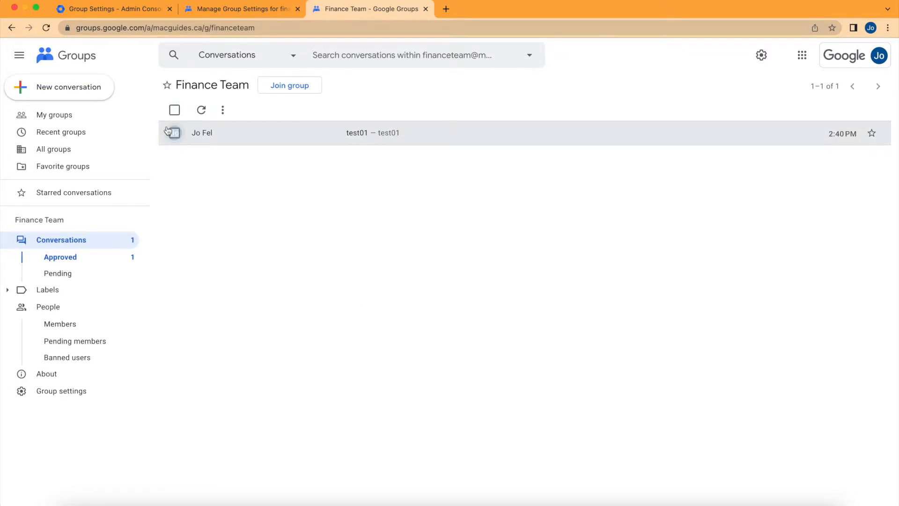
left_click(174, 133)
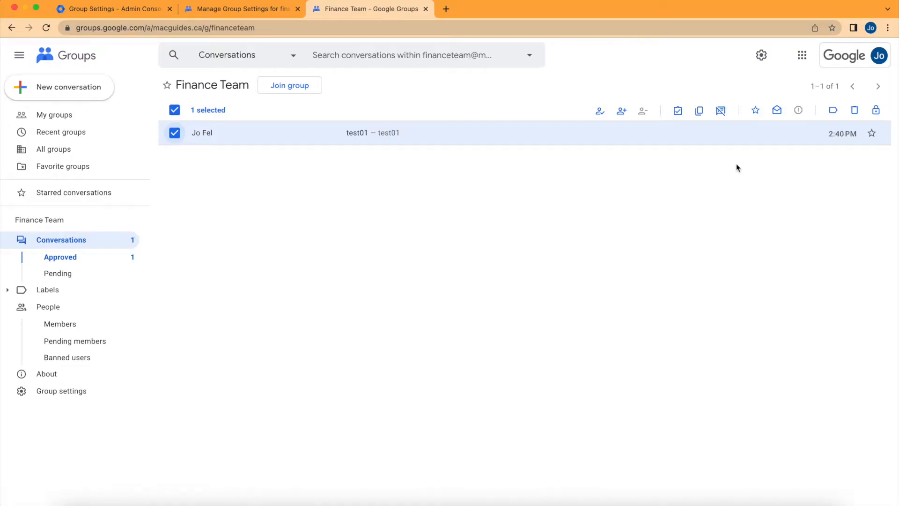
mouse_move(833, 111)
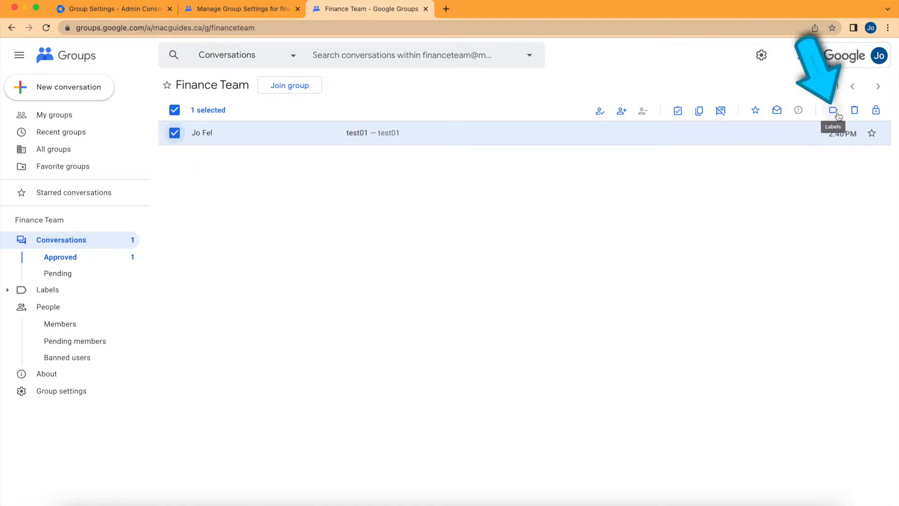
Step: Tag test01 with a new Success label, check its labels, and start another label typed Cancel
left_click(836, 111)
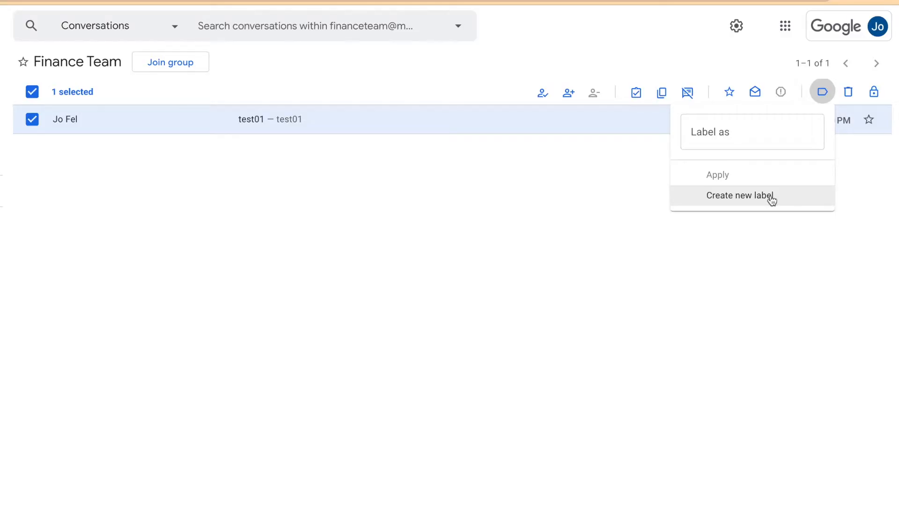
left_click(741, 195)
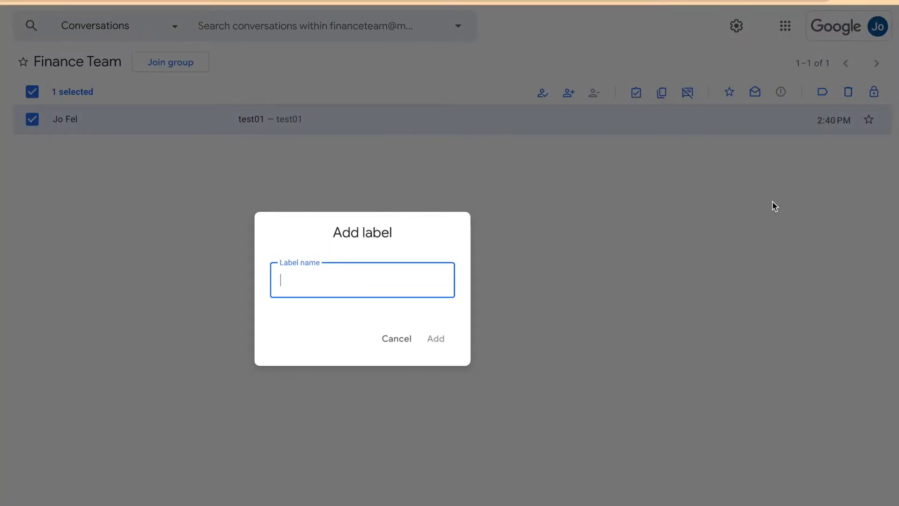
type("Success")
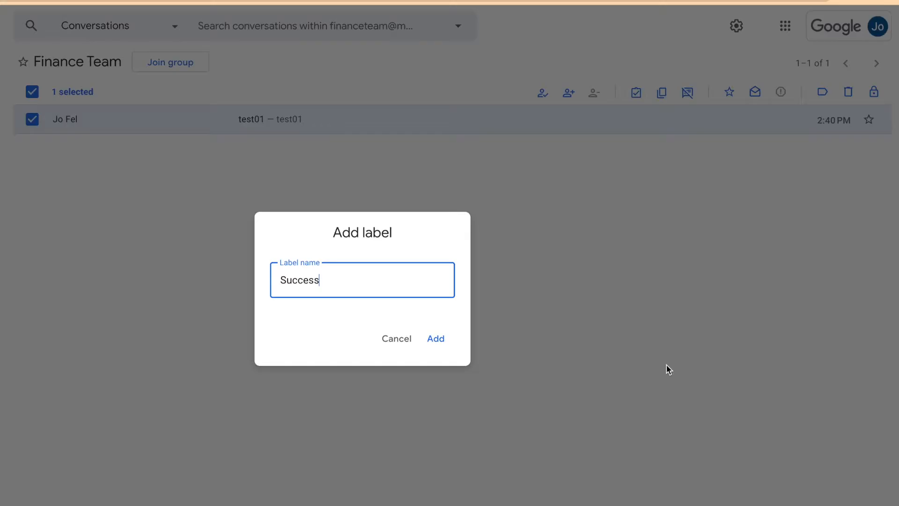
left_click(436, 338)
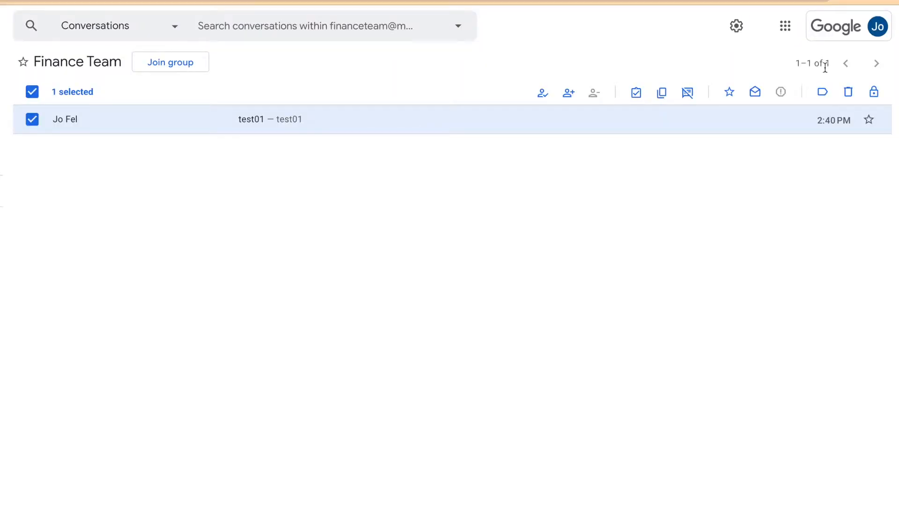
left_click(822, 92)
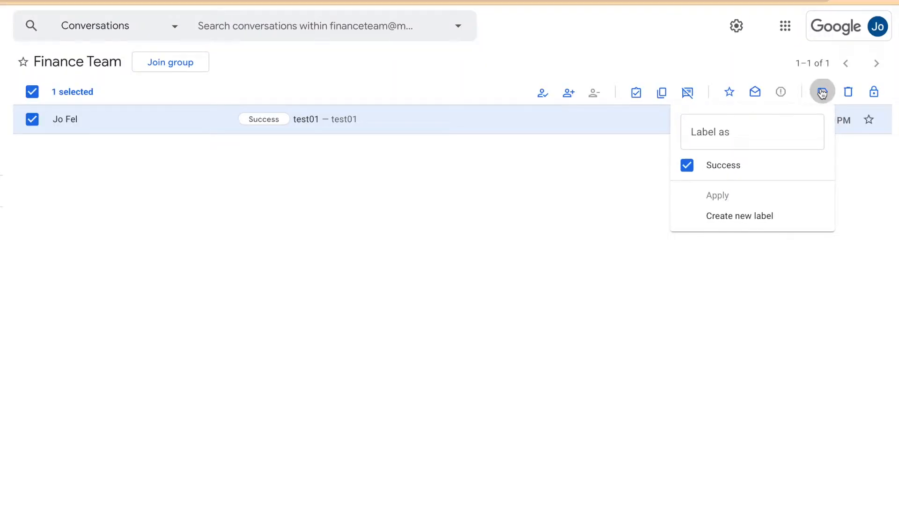
left_click(740, 216)
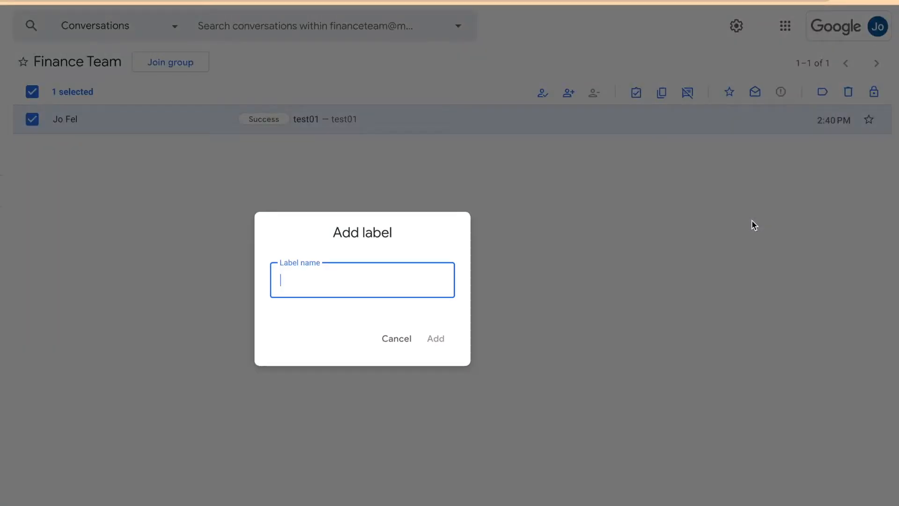
type("Cancel")
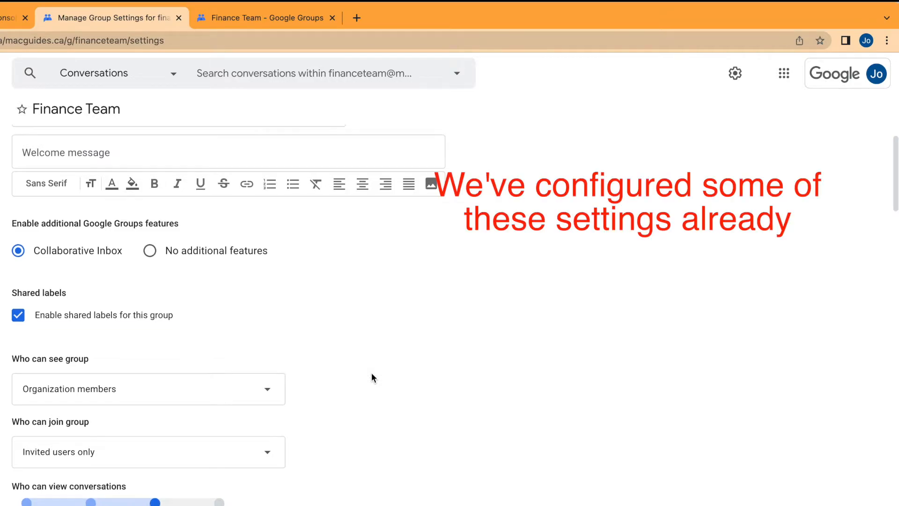
scroll("down", 3)
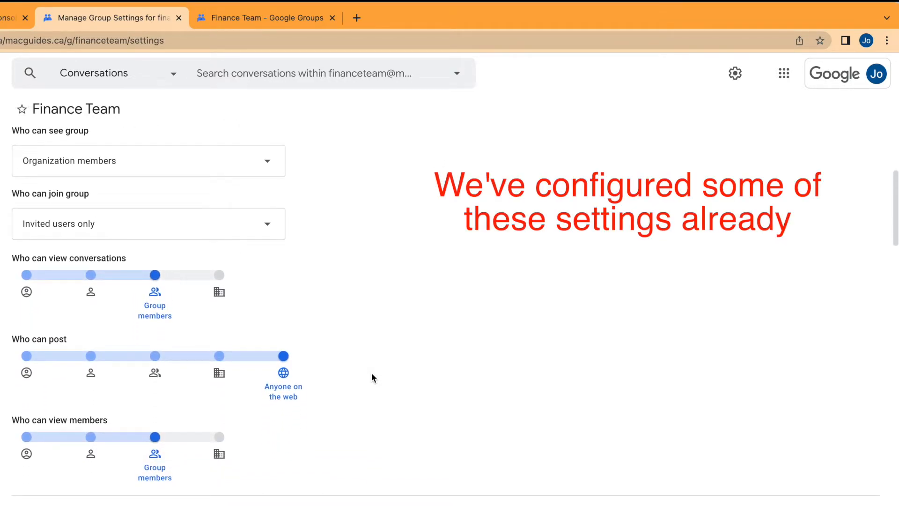
scroll("down", 3)
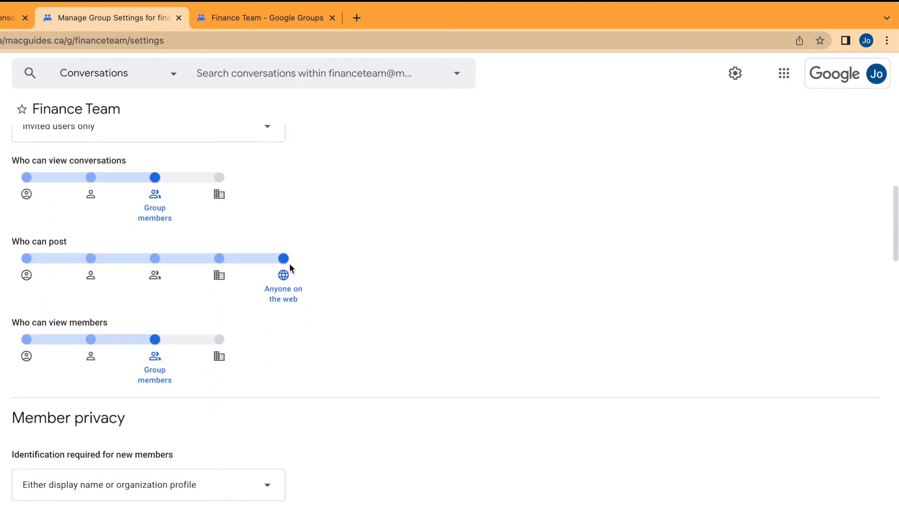
scroll("down", 3)
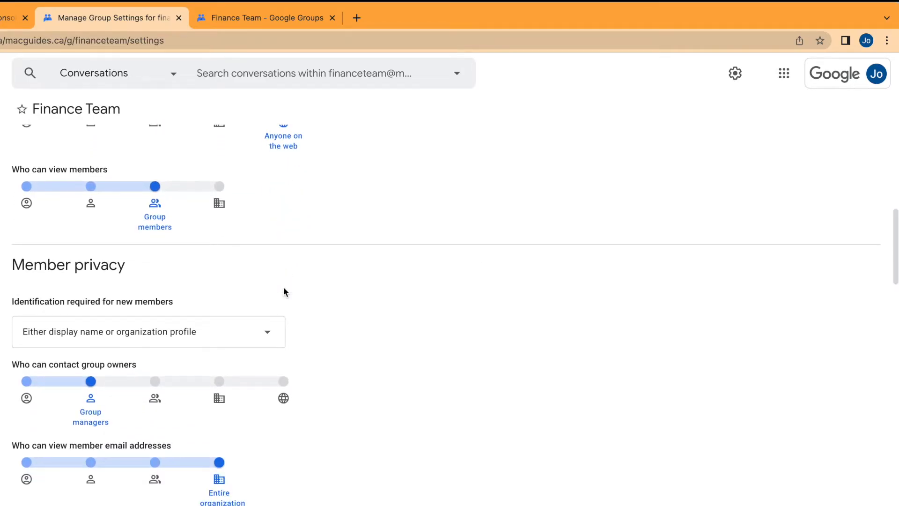
scroll("down", 3)
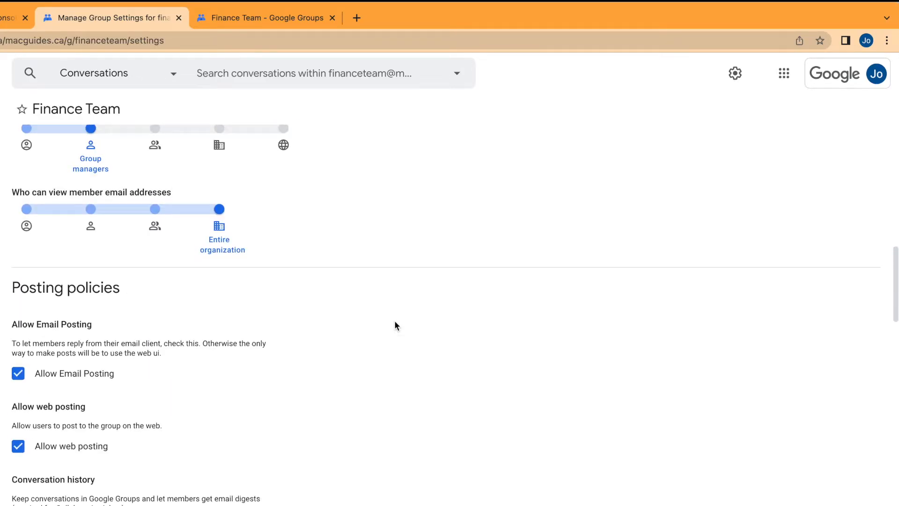
scroll("down", 3)
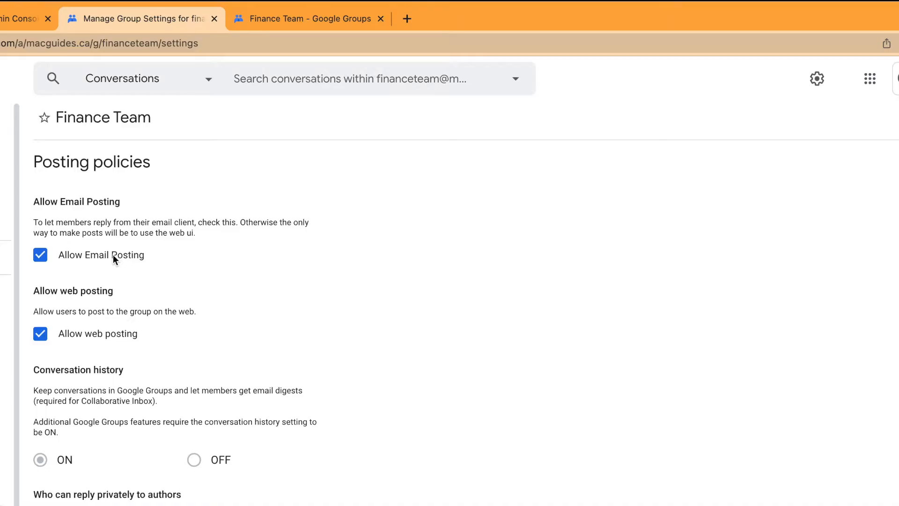
mouse_move(135, 344)
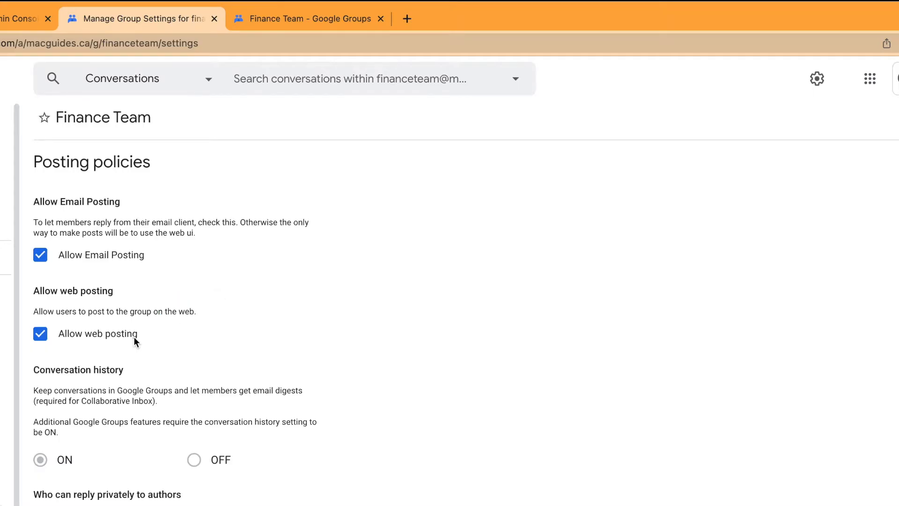
scroll("down", 3)
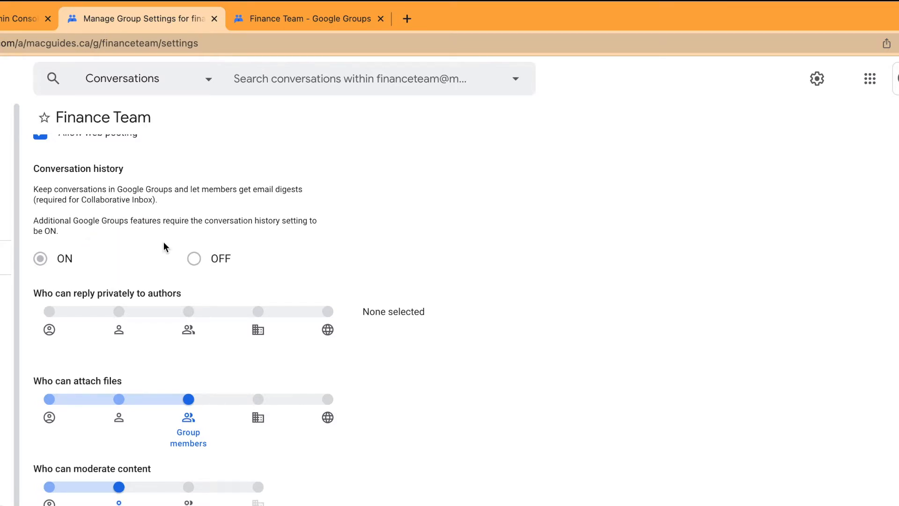
scroll("down", 3)
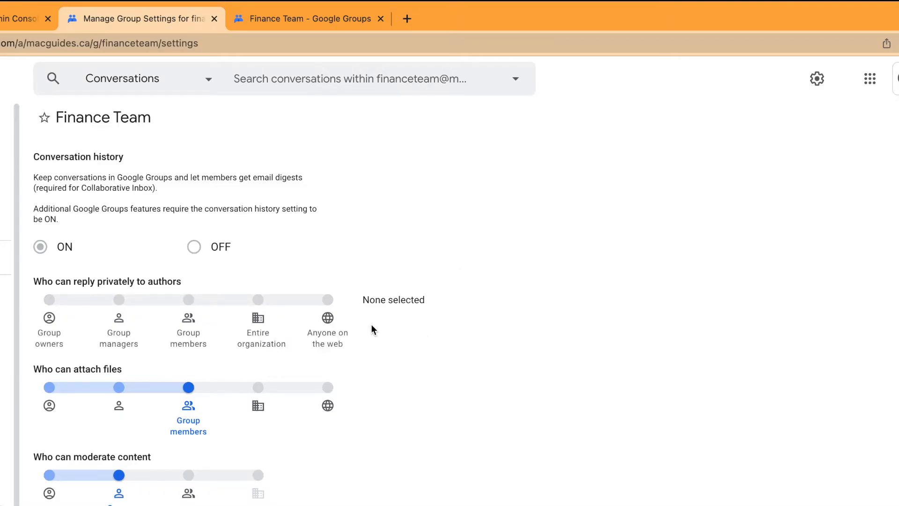
scroll("down", 3)
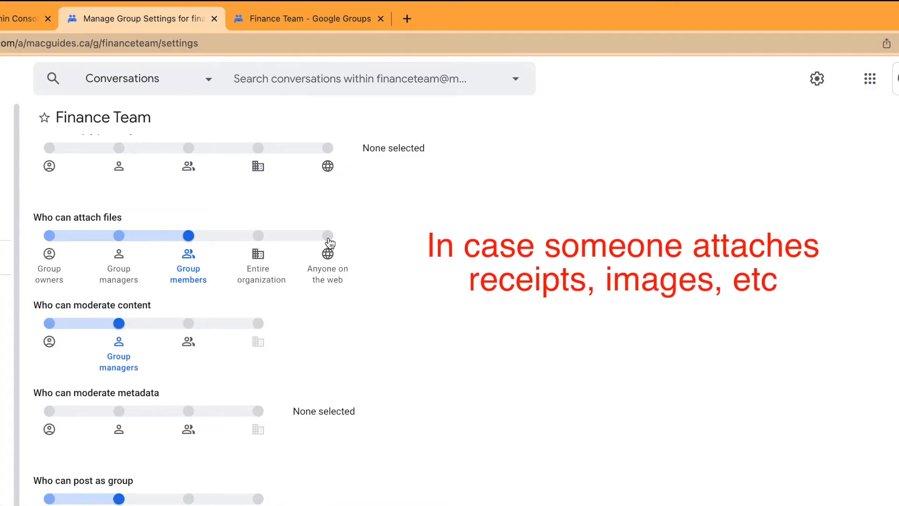
Step: Let anyone on the web attach files, then move down to the Who can post as group options
left_click(327, 235)
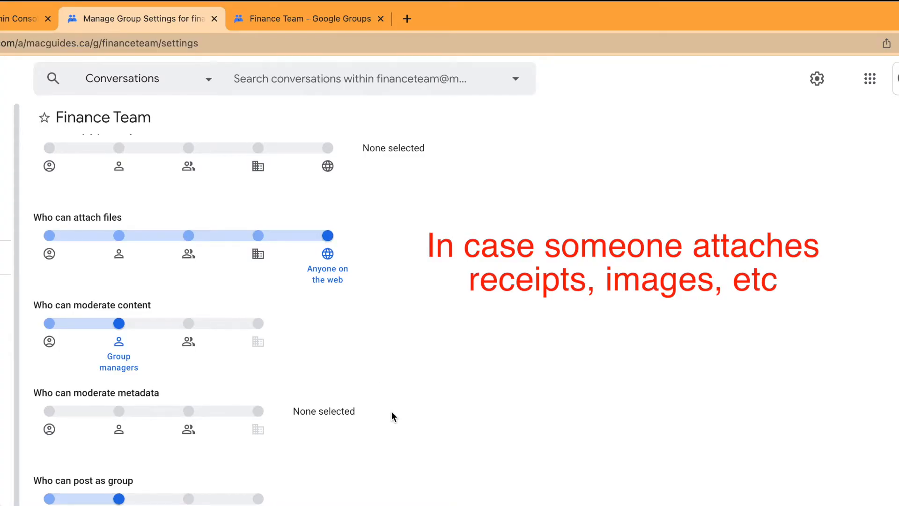
scroll("down", 3)
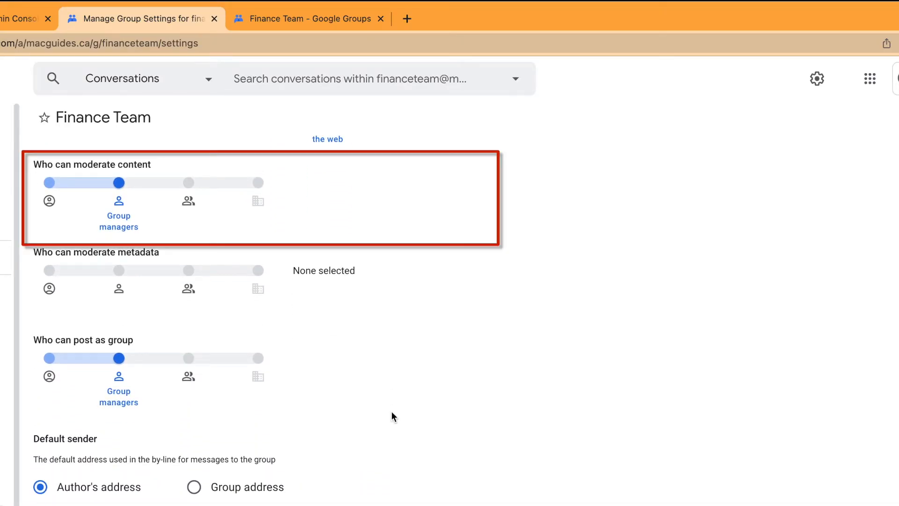
scroll("down", 3)
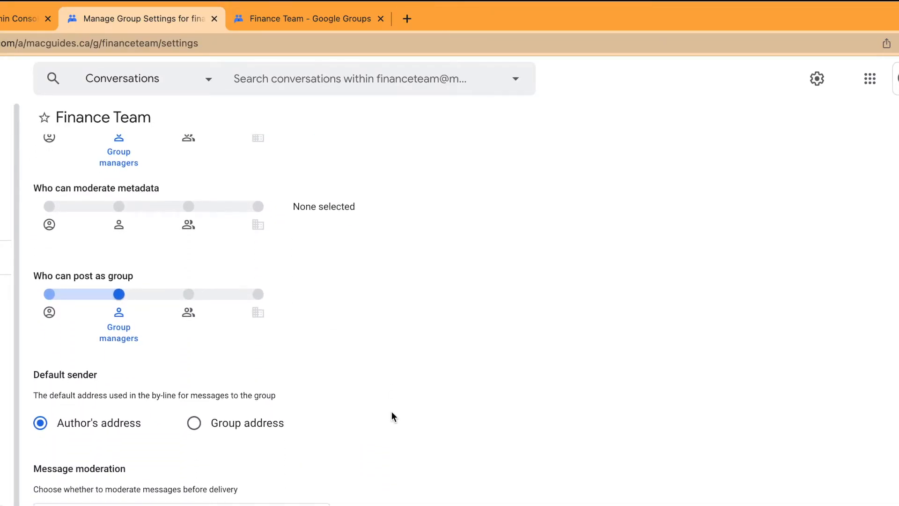
mouse_move(389, 421)
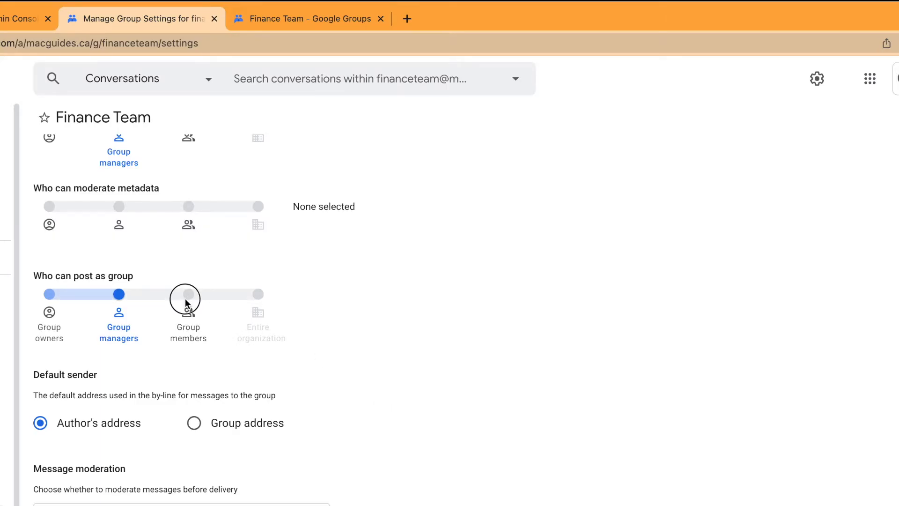
left_click(188, 294)
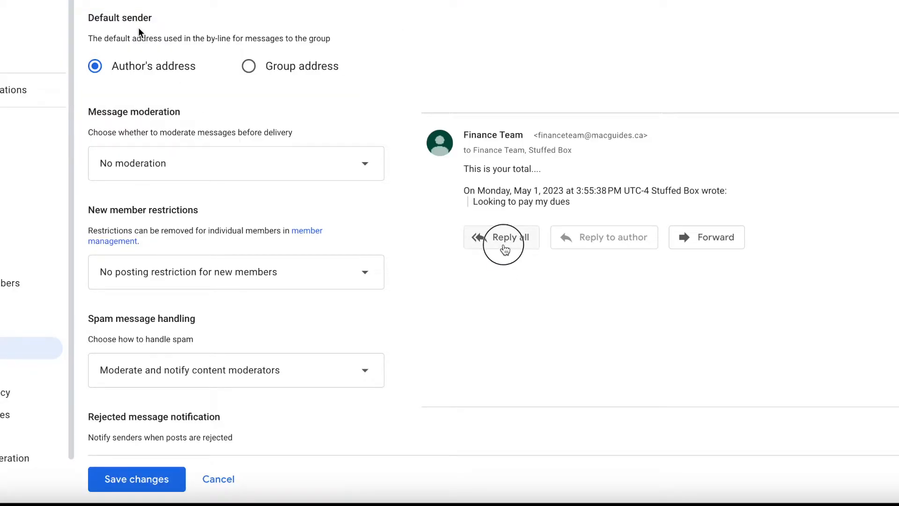
Step: Keep Message moderation at No moderation and set spam handling to post suspicious messages to the group
left_click(502, 237)
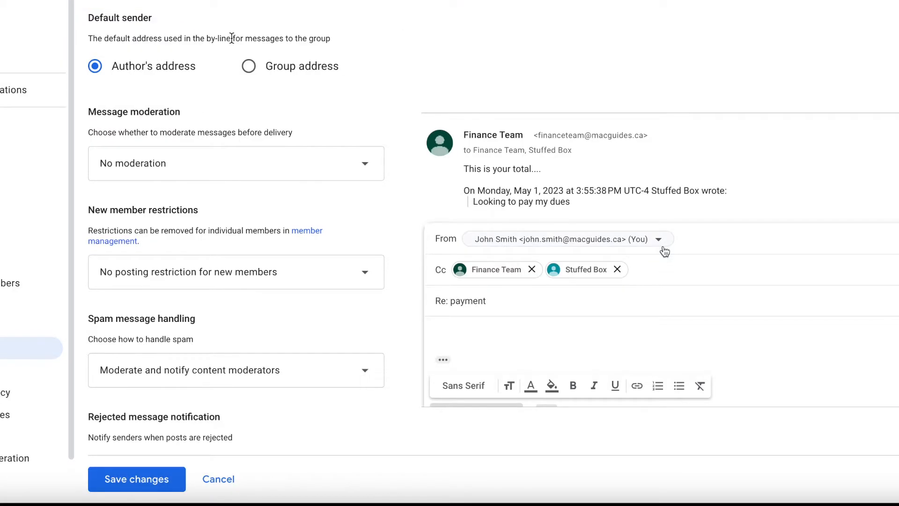
left_click(659, 240)
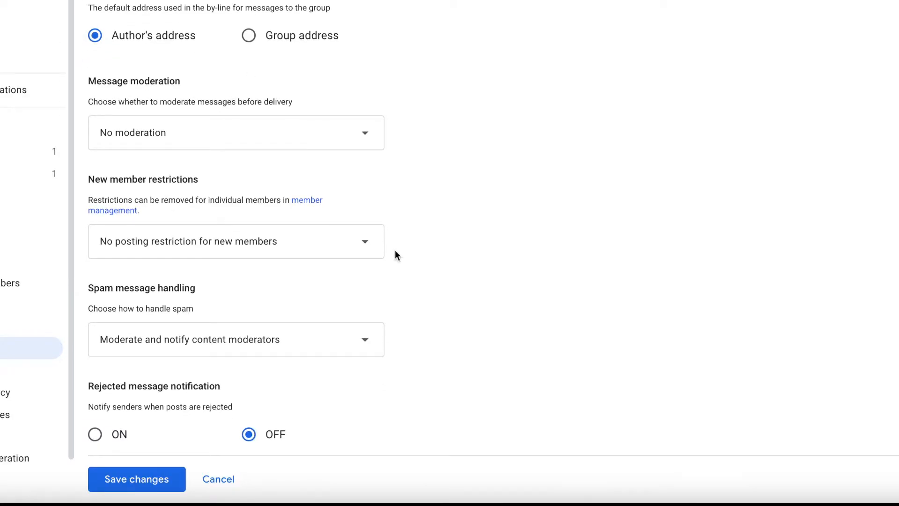
left_click(235, 132)
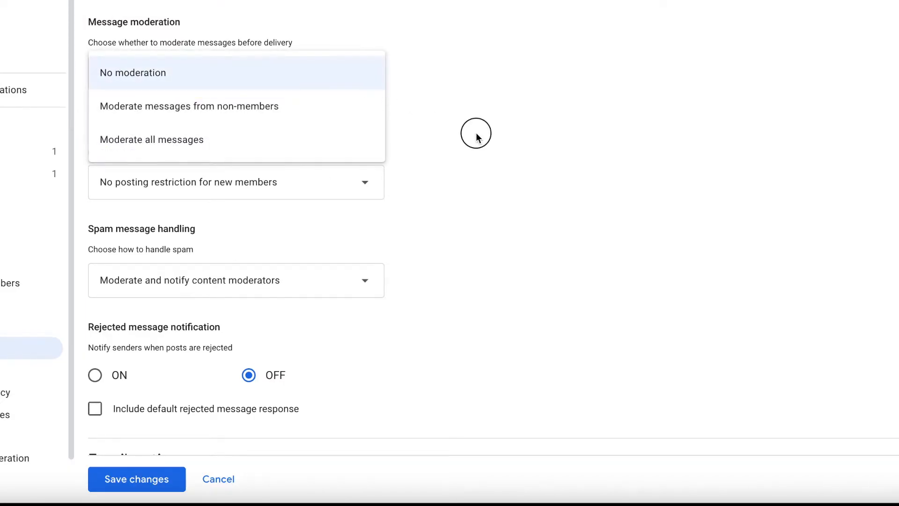
left_click(133, 72)
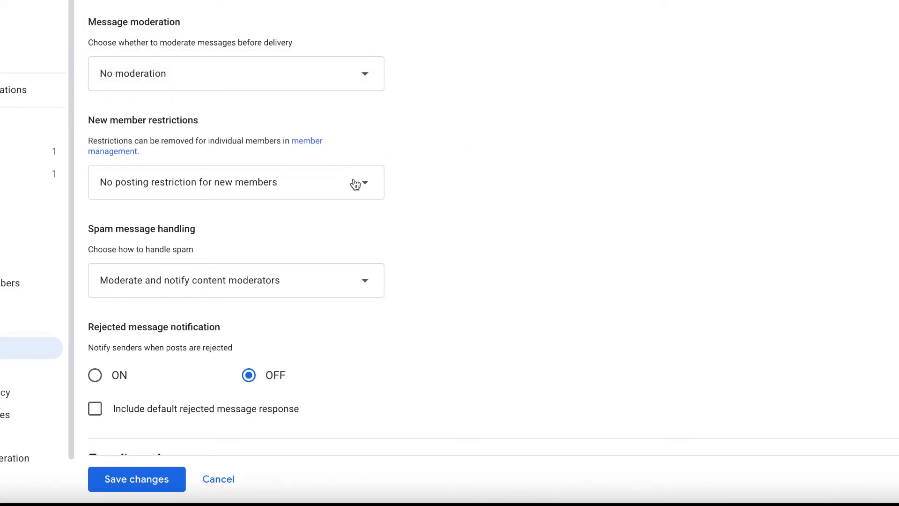
scroll("down", 3)
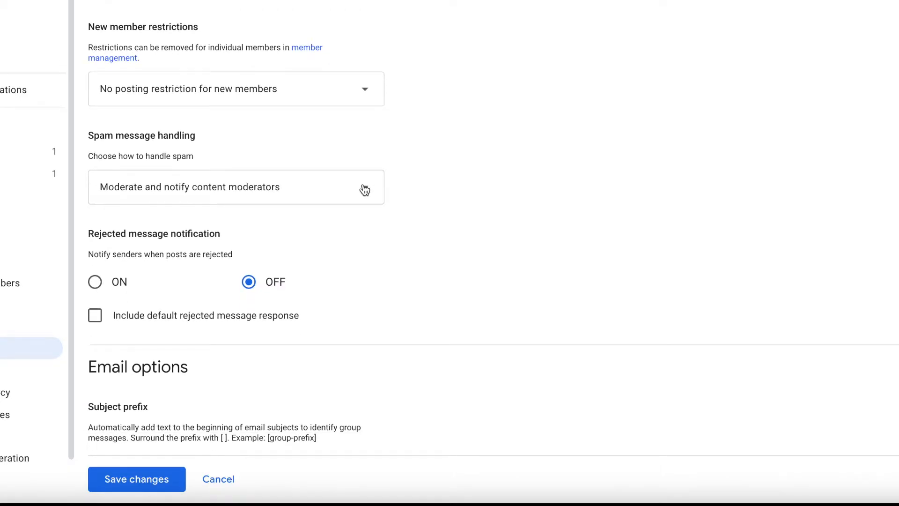
mouse_move(319, 100)
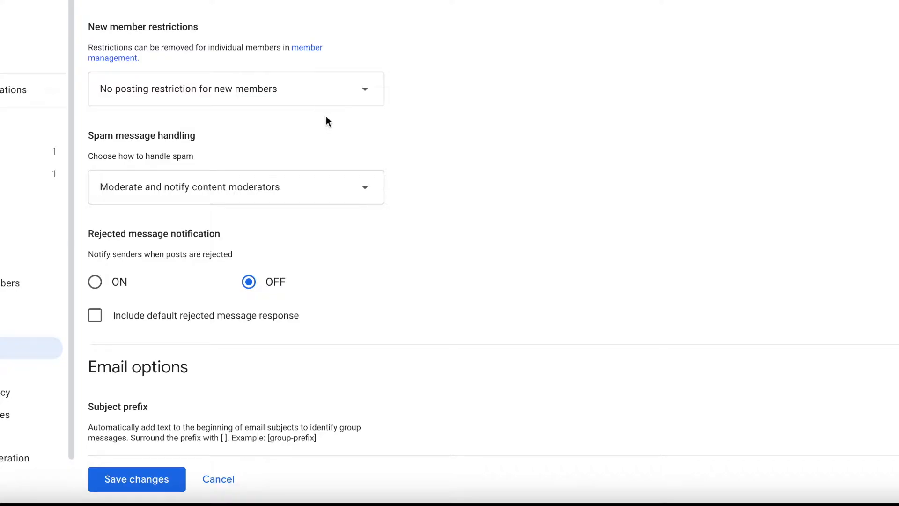
left_click(236, 187)
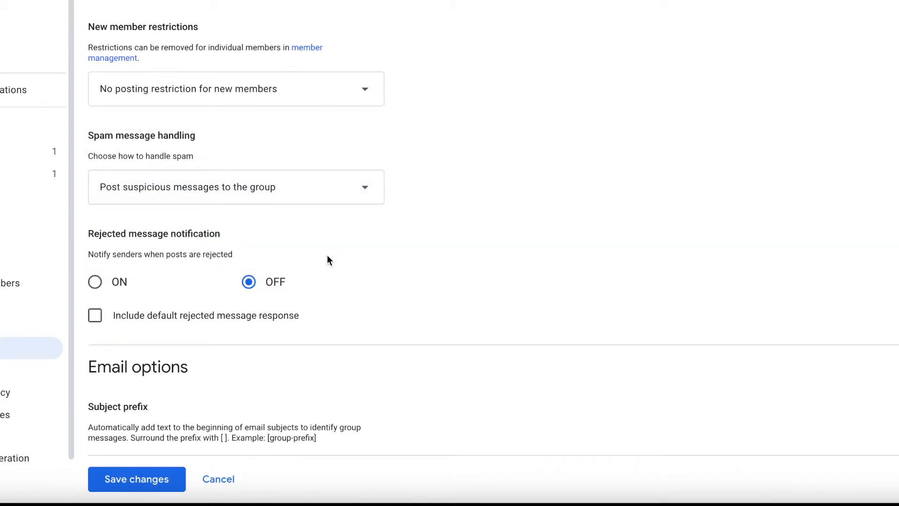
Step: Replace the [Finance] subject prefix with money-with-wings emojis found by searching 'money'
scroll("down", 3)
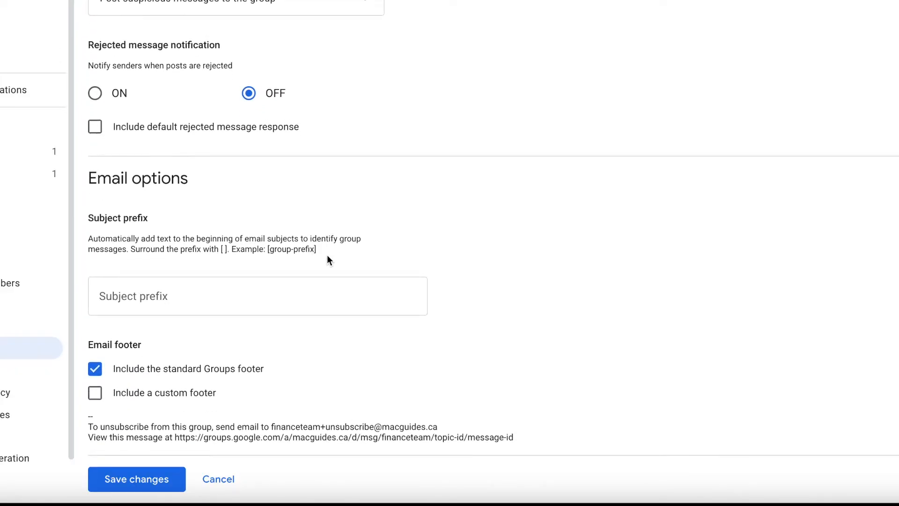
scroll("down", 3)
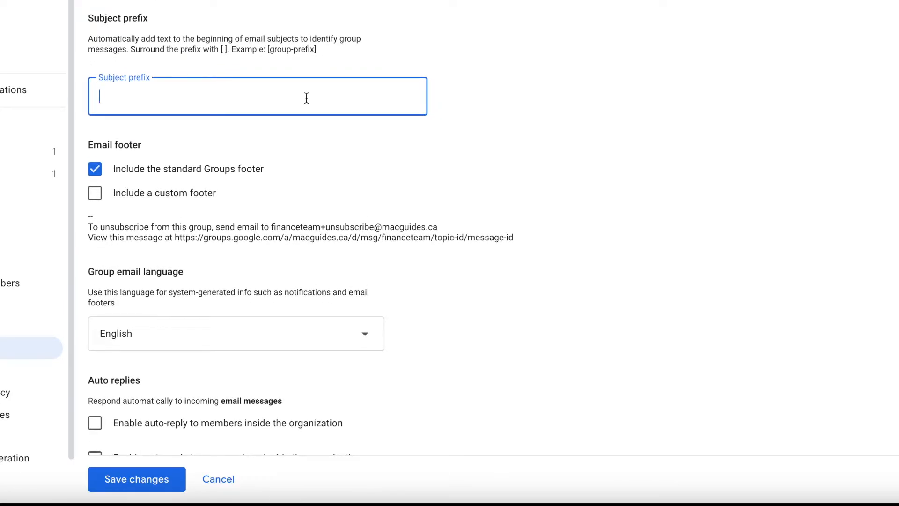
type("[Finance")
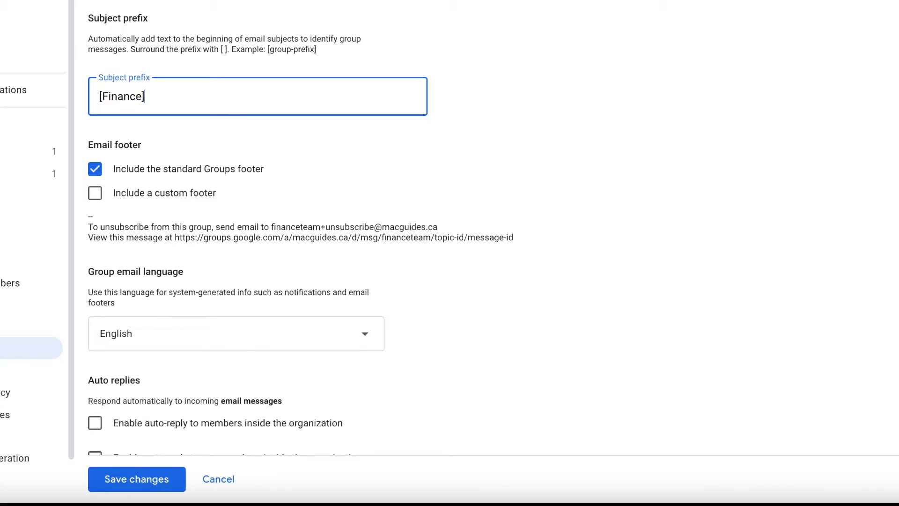
double_click(120, 96)
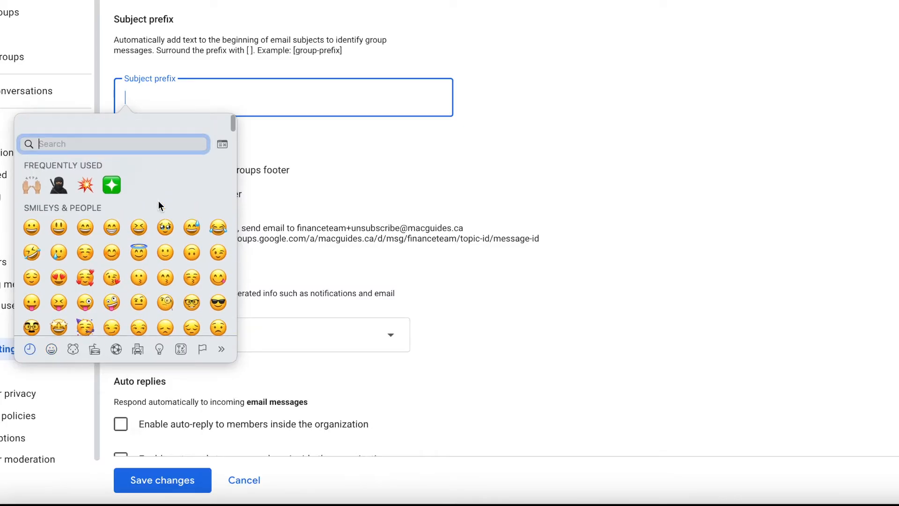
type("money")
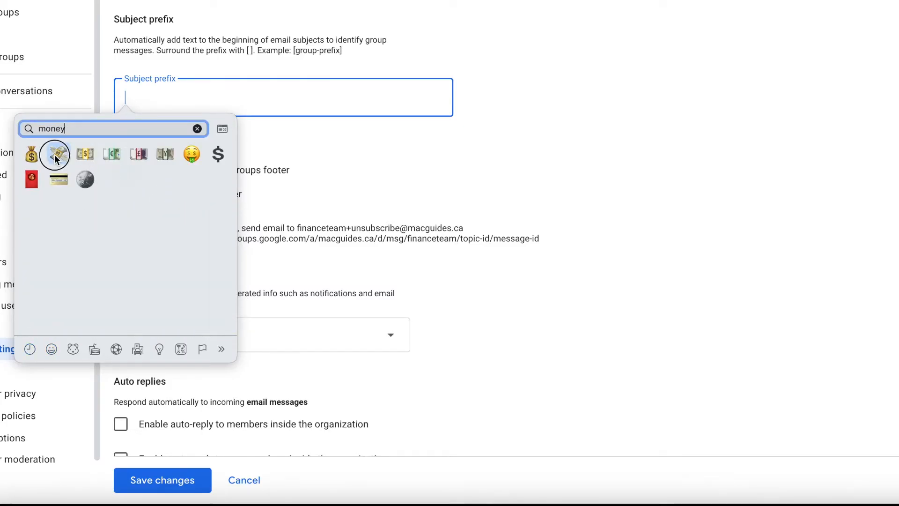
left_click(56, 155)
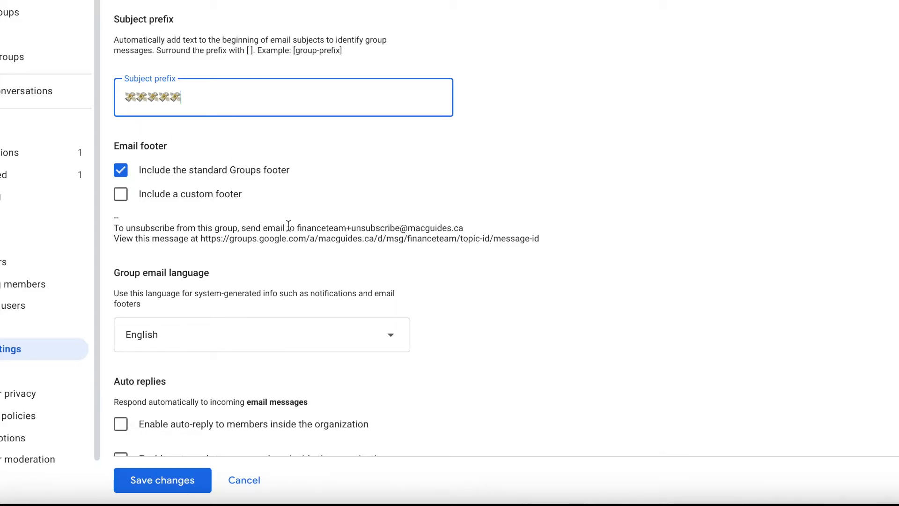
scroll("down", 3)
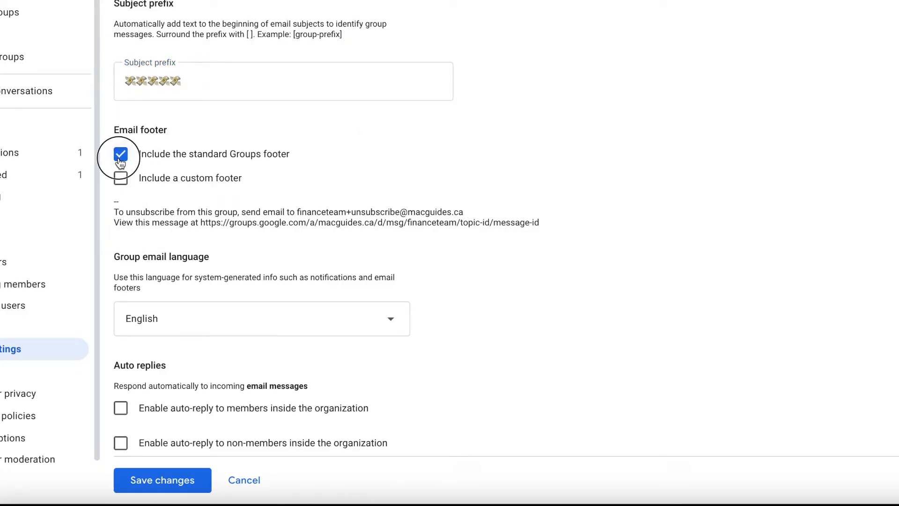
Step: Enable auto-reply for outside non-members reading 'We'll get back to your in 48 hours.'
scroll("down", 3)
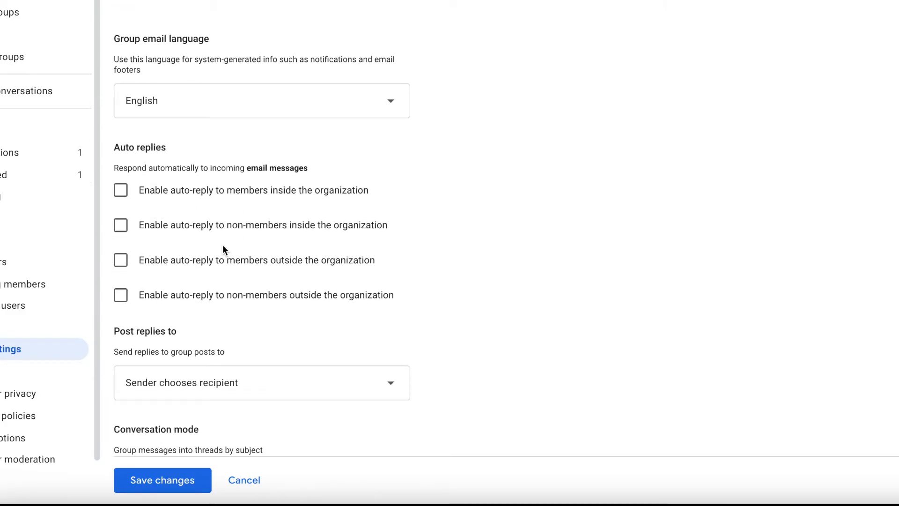
scroll("down", 3)
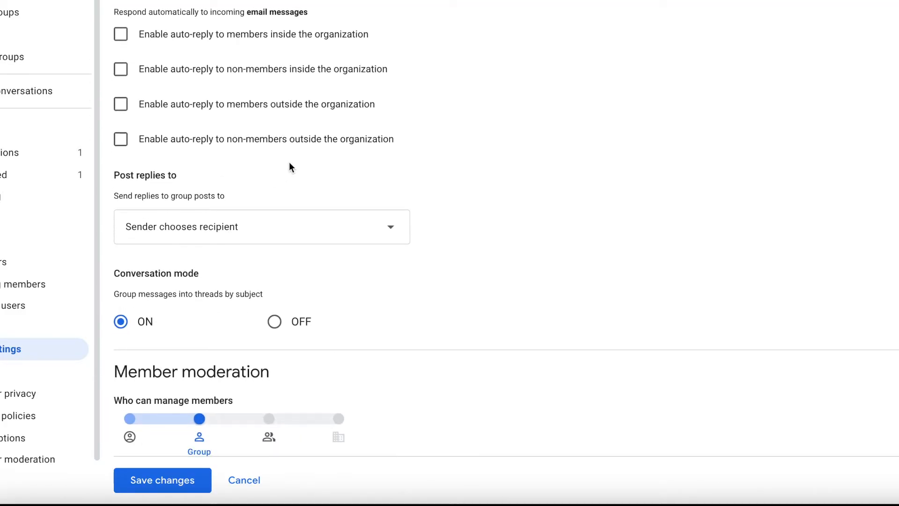
left_click(121, 139)
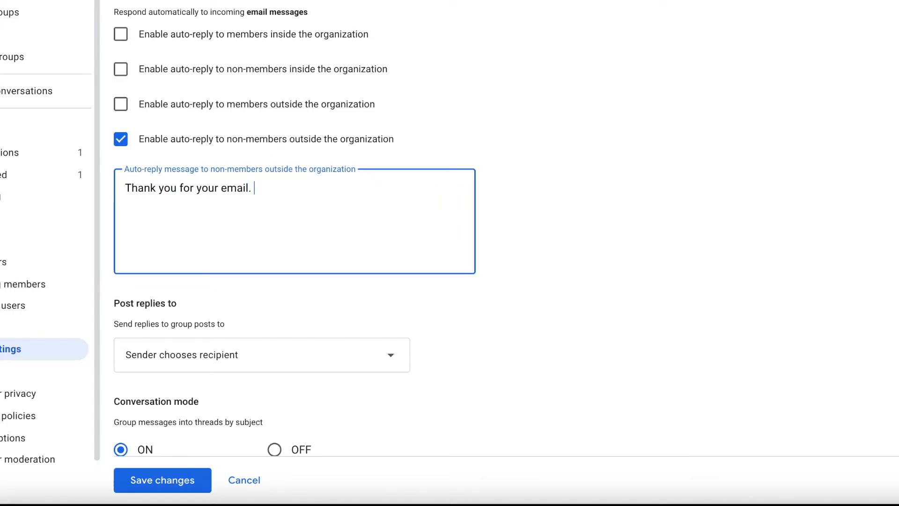
type("We'll get back to your in 4")
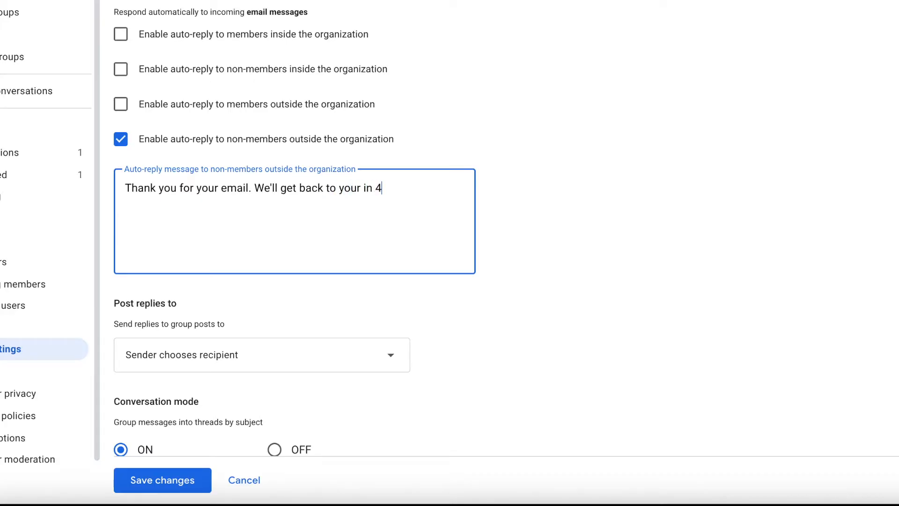
type("8 hours.")
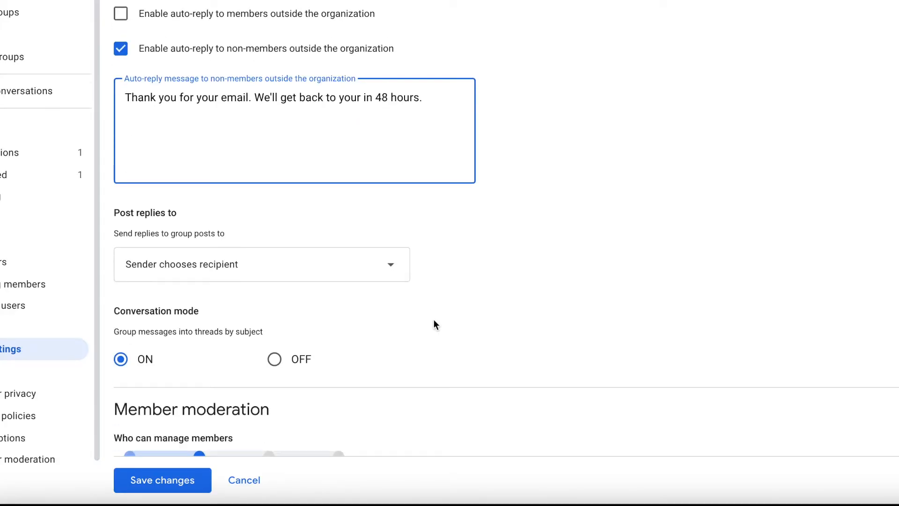
Step: Choose where post replies go and save the updated General settings
left_click(262, 265)
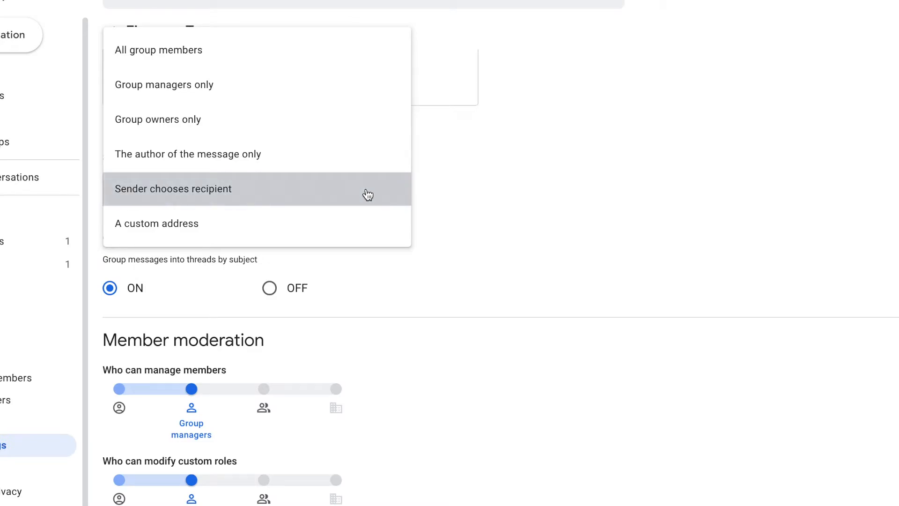
left_click(173, 189)
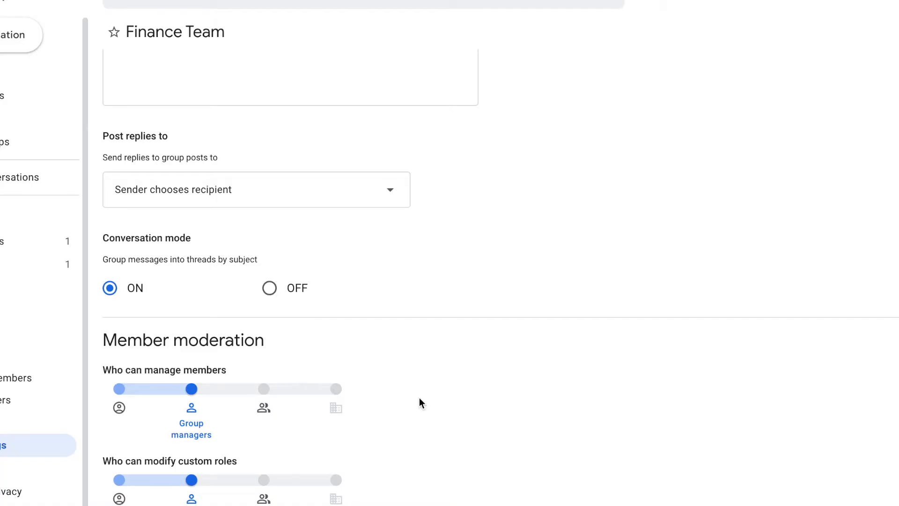
scroll("down", 3)
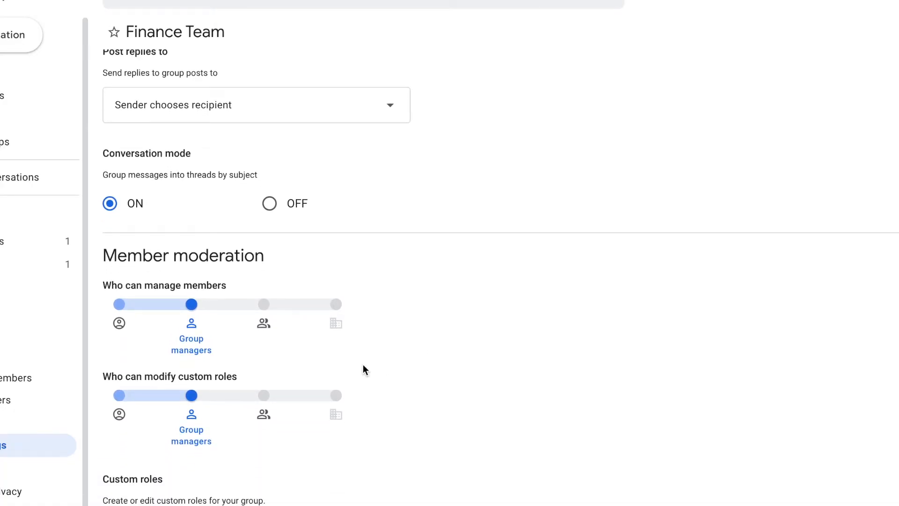
mouse_move(405, 479)
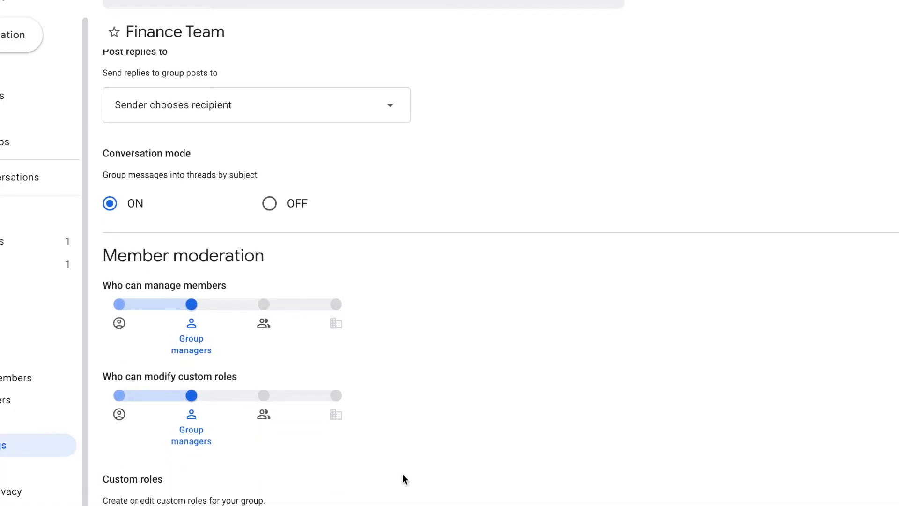
left_click(146, 480)
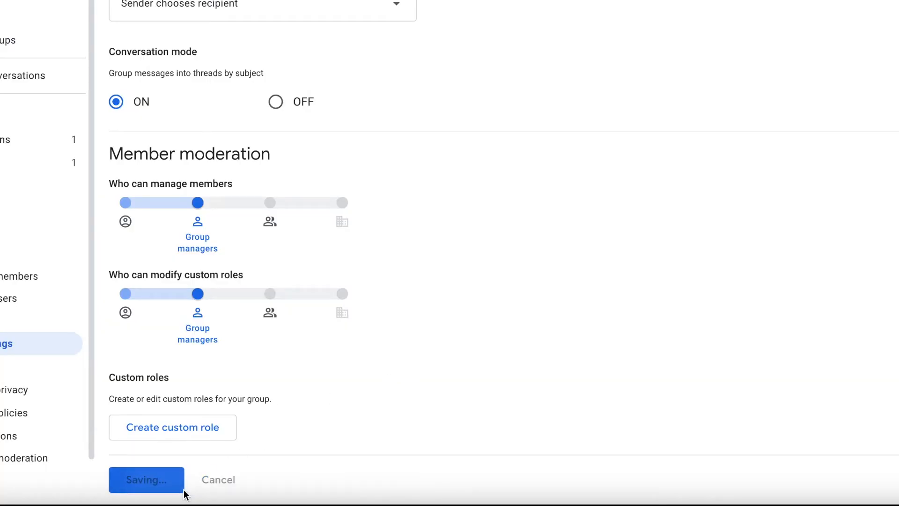
left_click(146, 479)
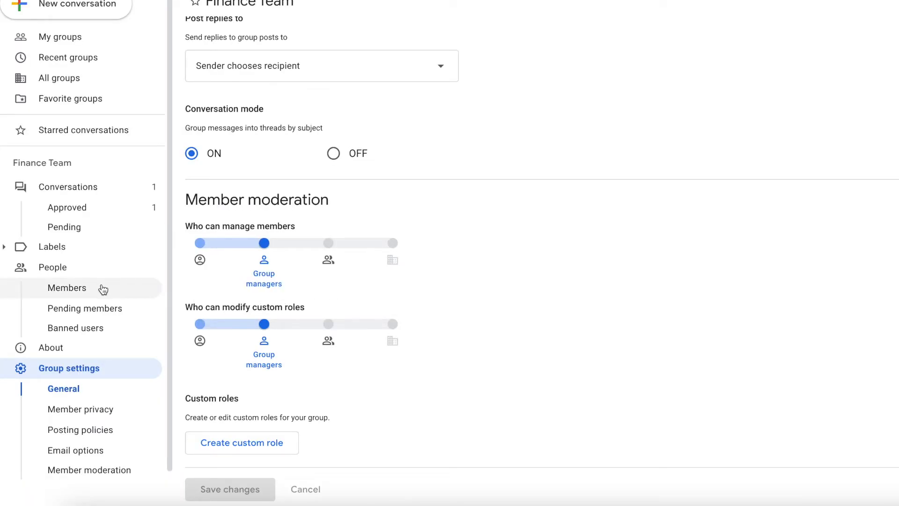
left_click(66, 288)
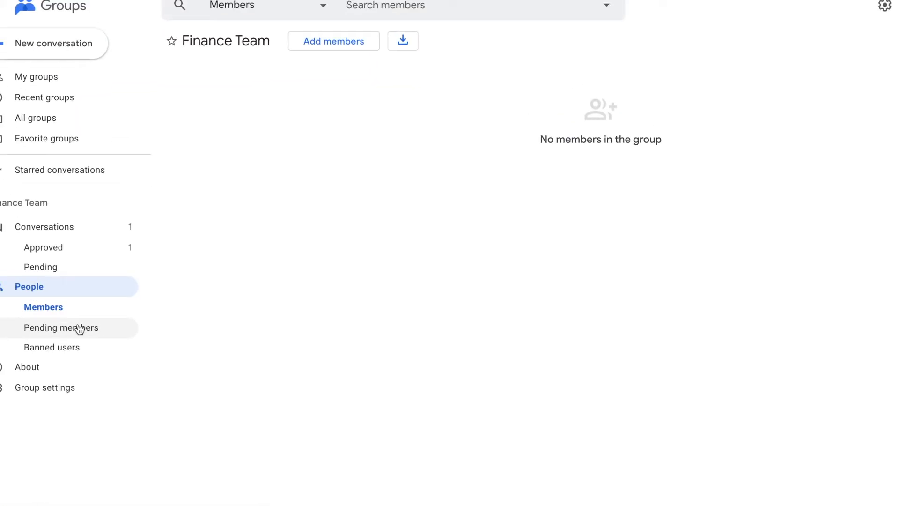
left_click(334, 41)
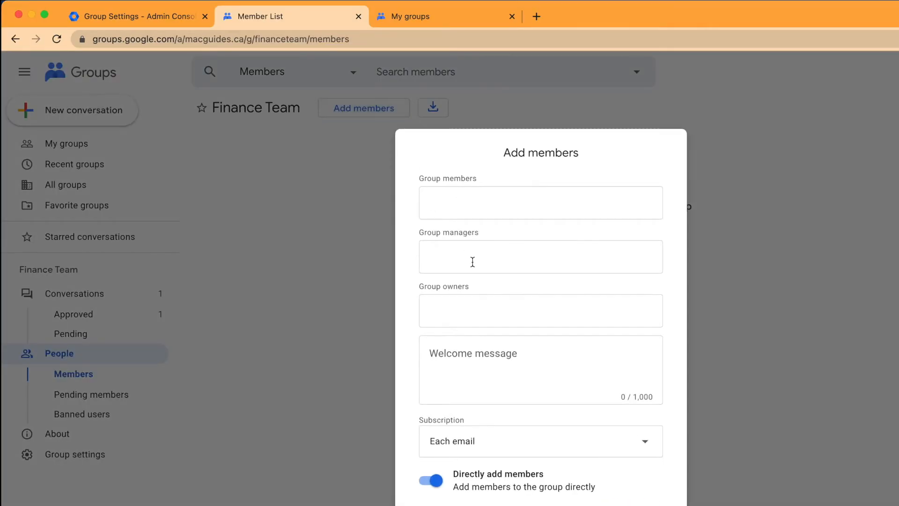
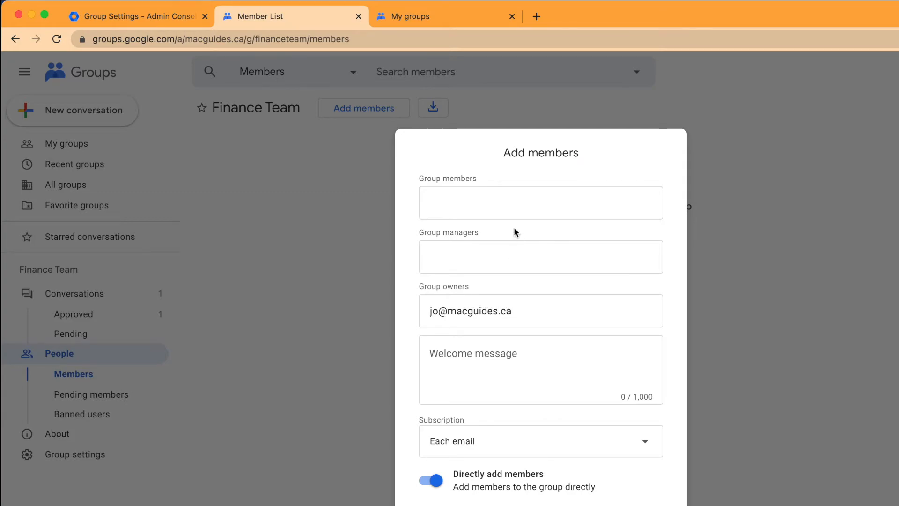
left_click(541, 203)
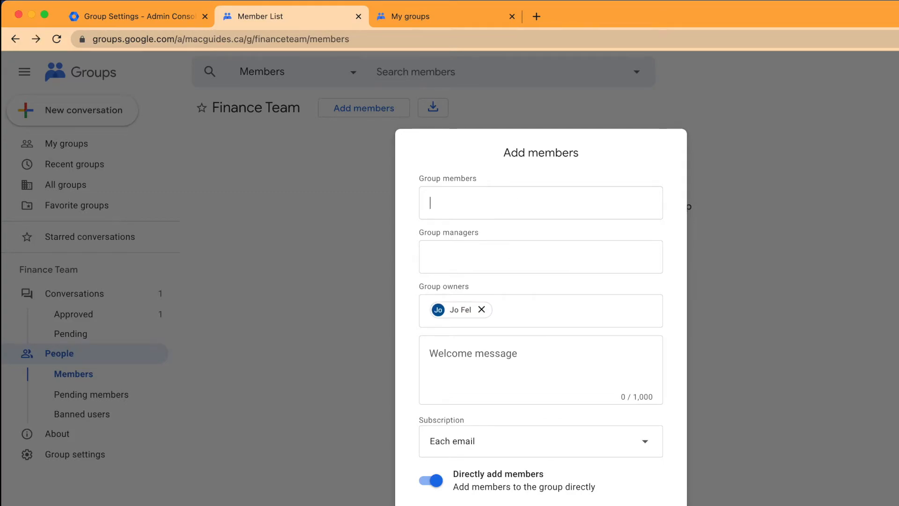
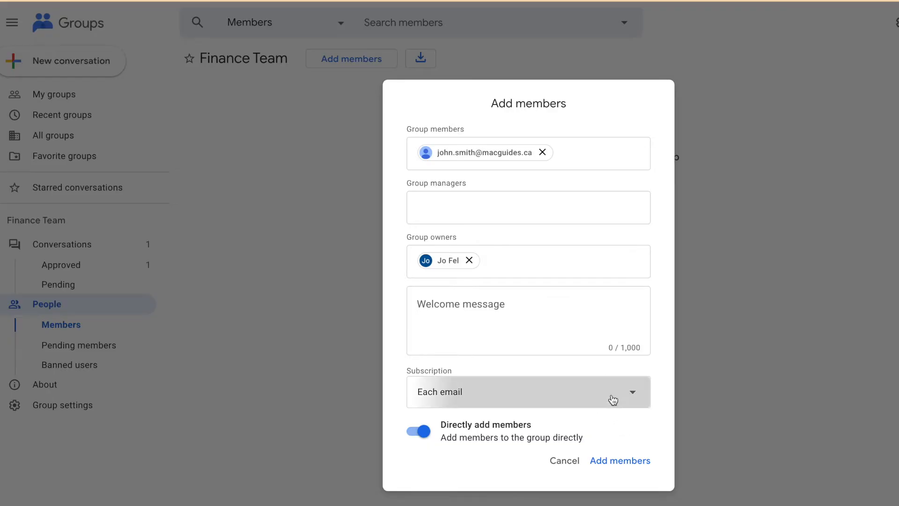
left_click(612, 392)
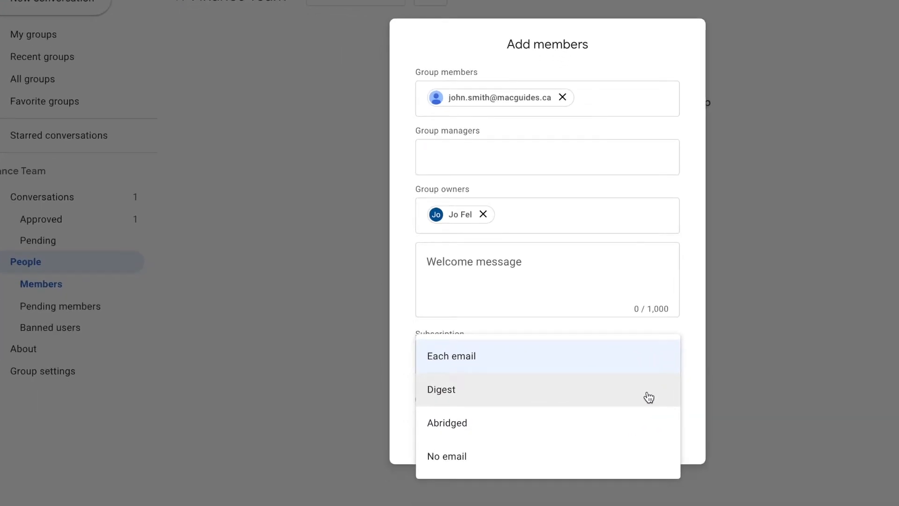
mouse_move(649, 396)
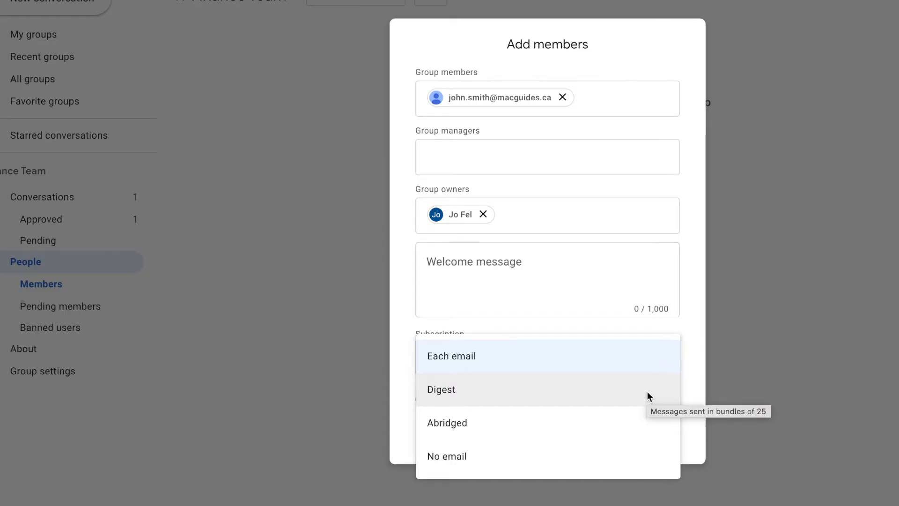
mouse_move(608, 436)
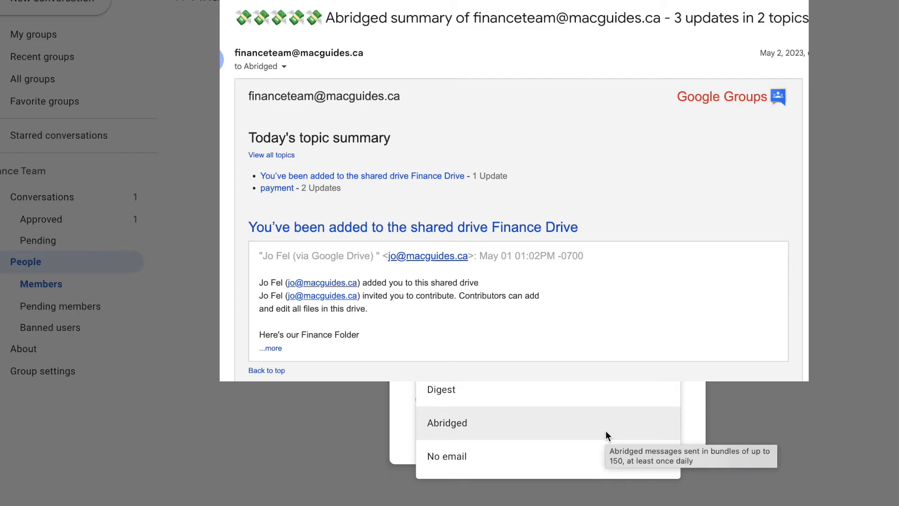
mouse_move(587, 470)
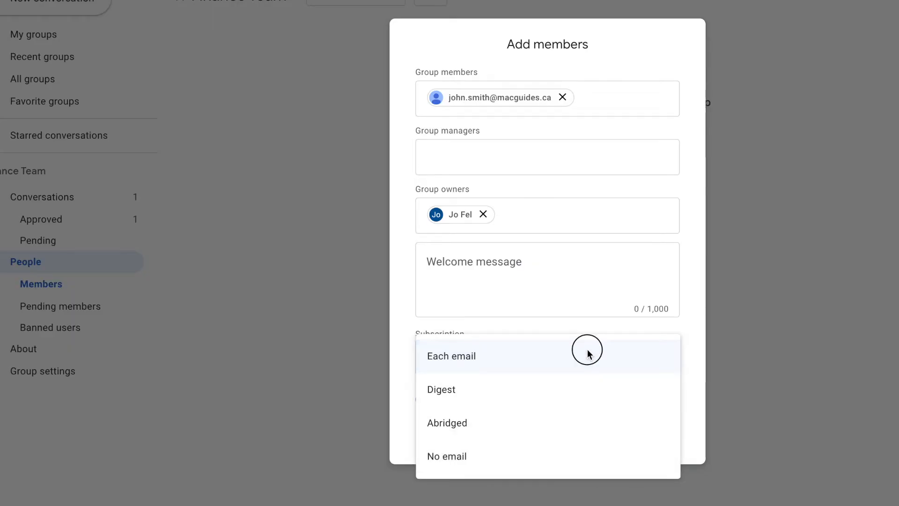
left_click(451, 355)
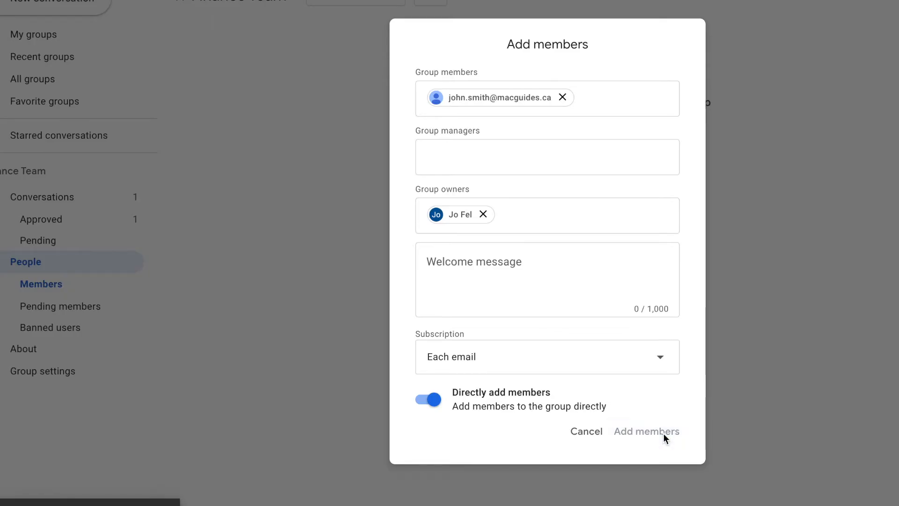
left_click(646, 431)
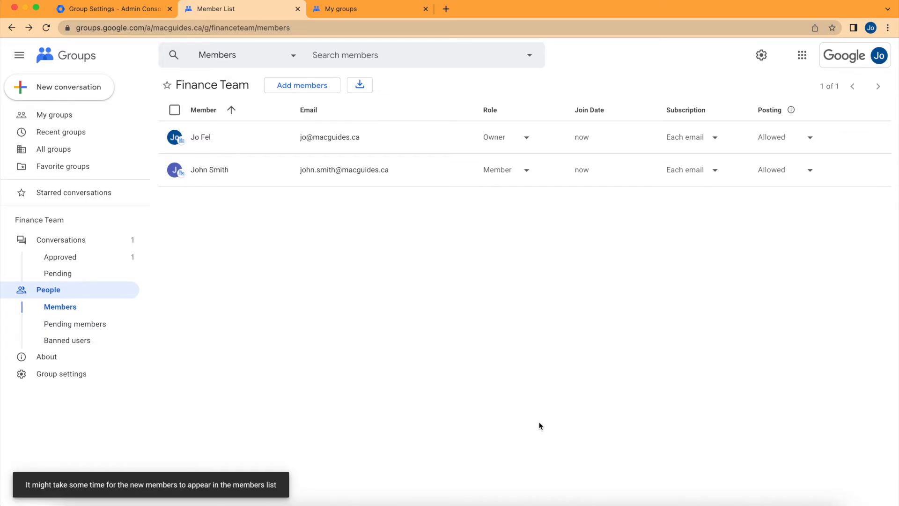
left_click(366, 9)
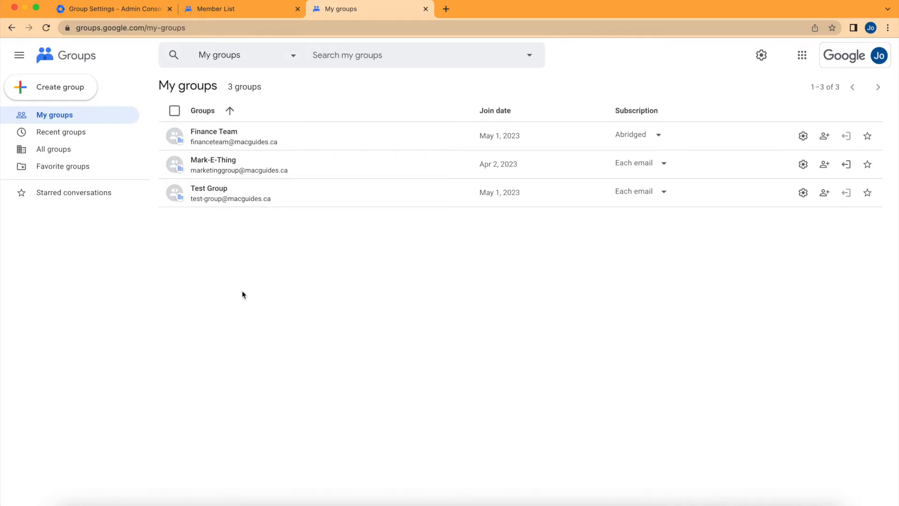
mouse_move(216, 136)
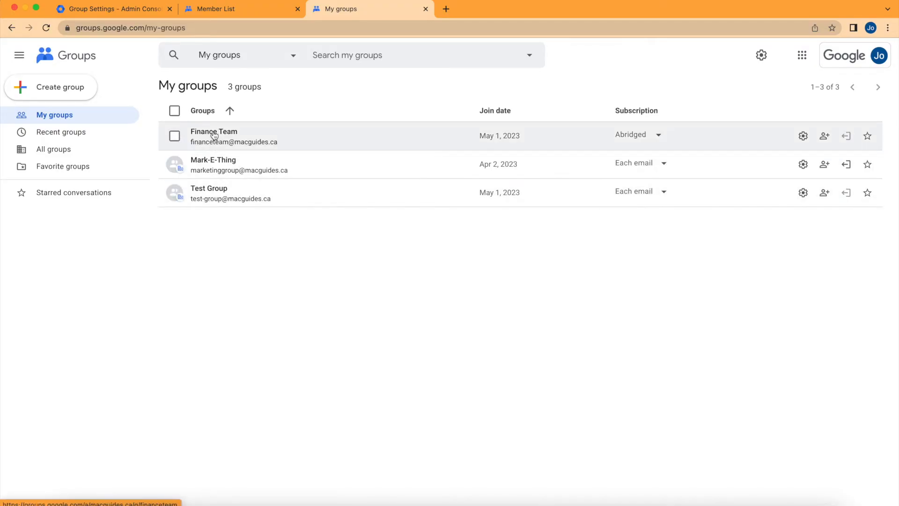
Step: Send the Finance Team group a 'payment' email reading 'Looking to pay my dues'
left_click(214, 134)
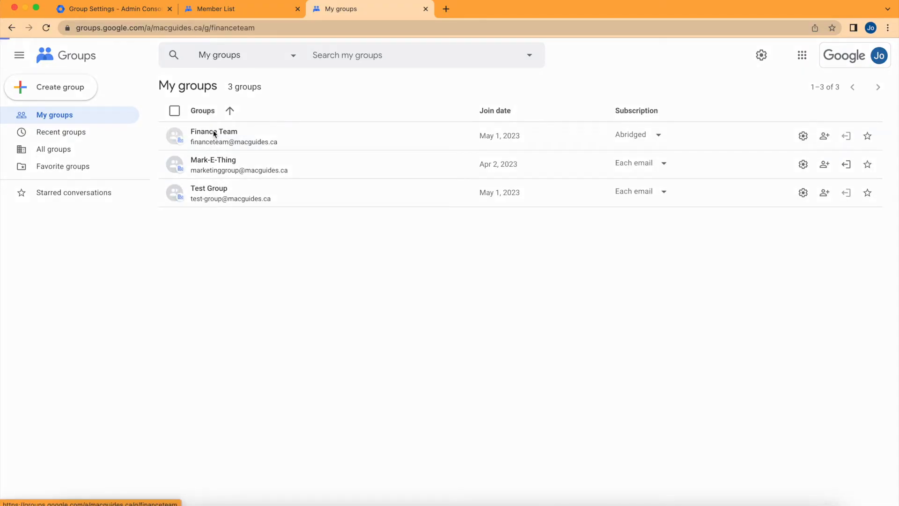
left_click(214, 131)
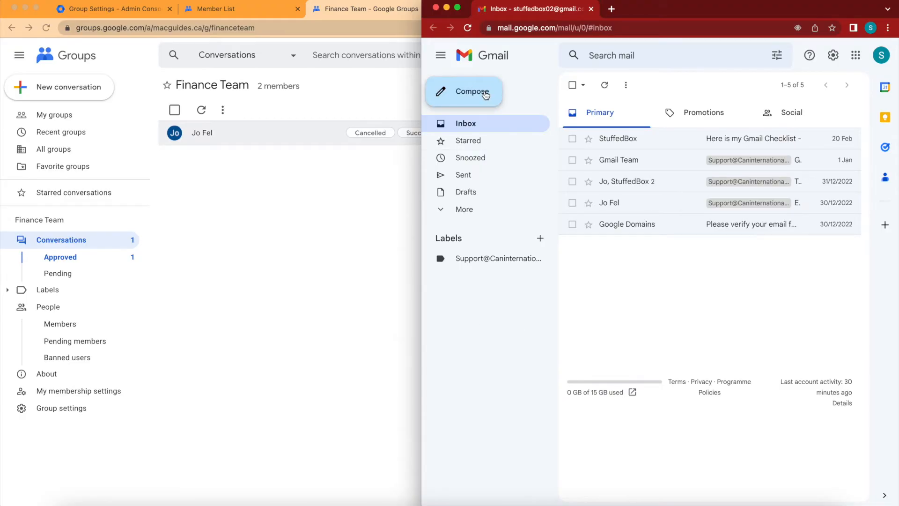
left_click(473, 92)
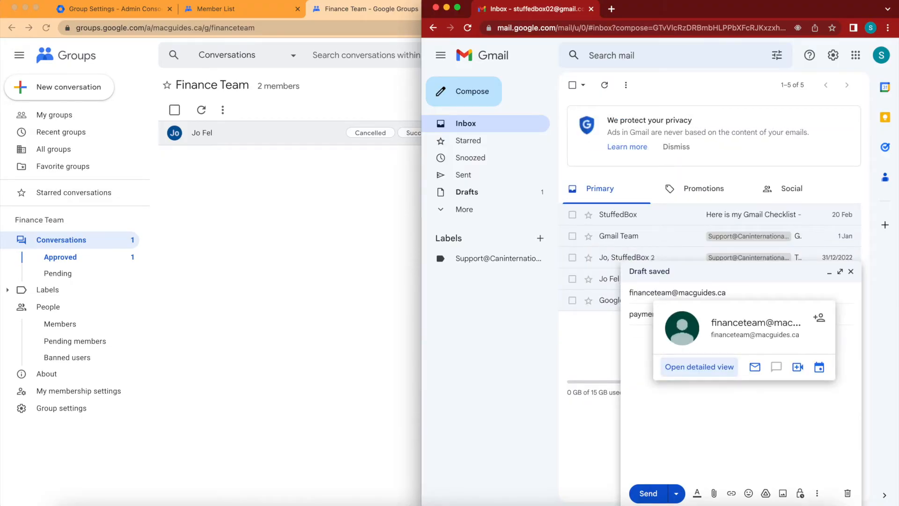
type("Looking t")
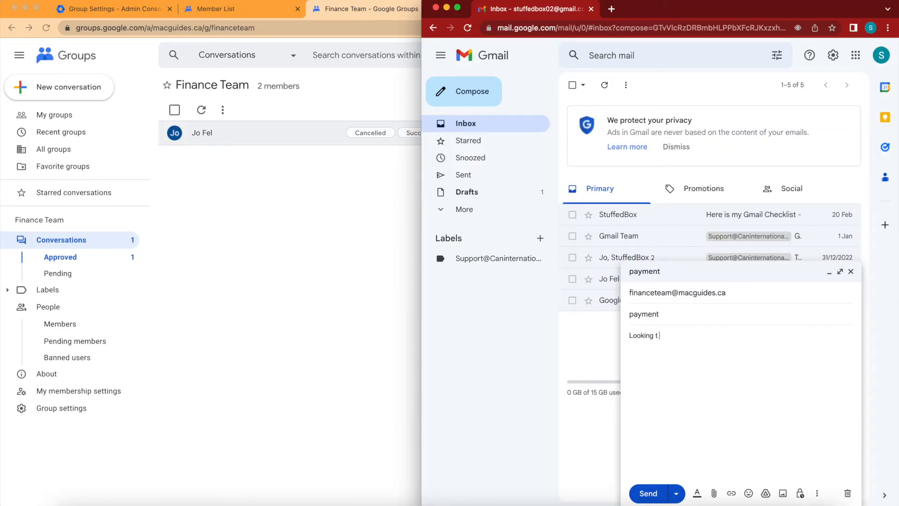
type("o pay my dues")
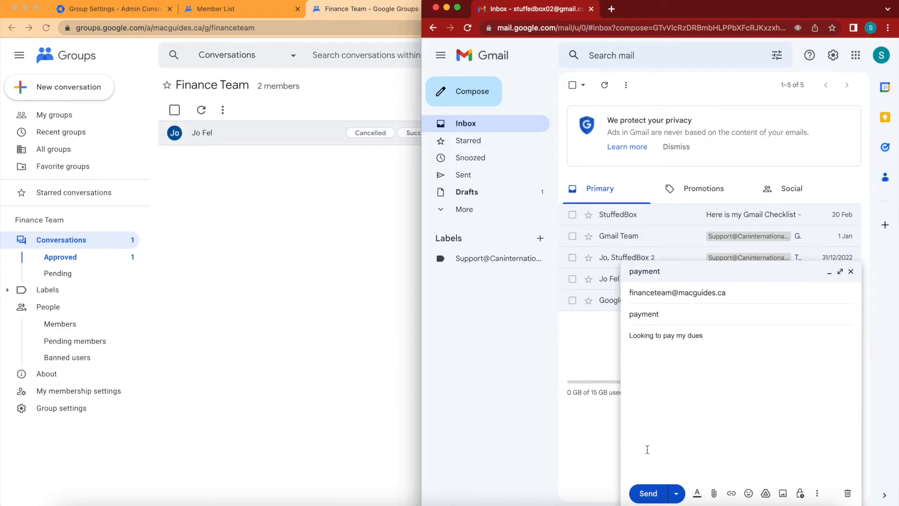
left_click(649, 494)
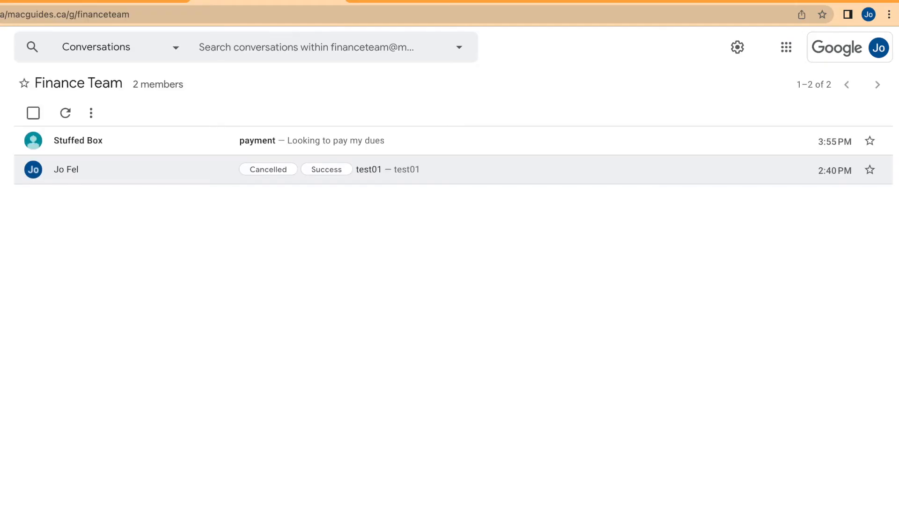
mouse_move(139, 311)
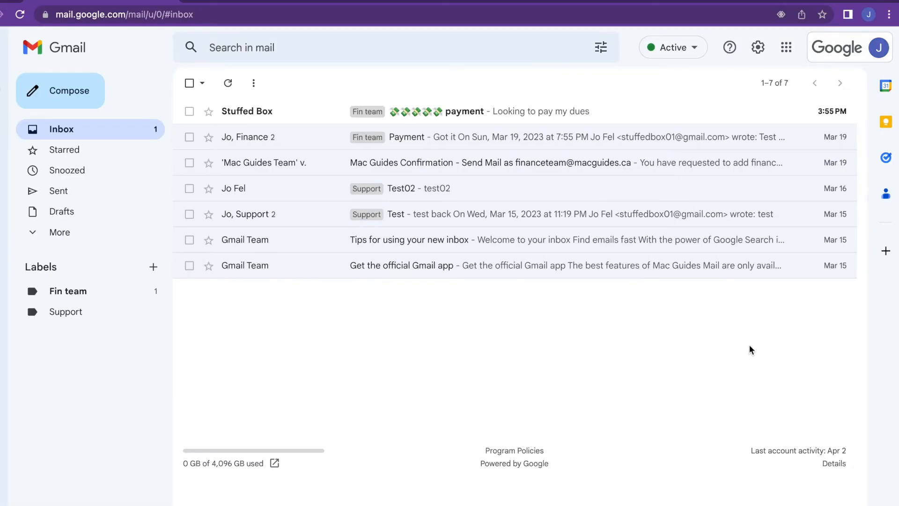
mouse_move(434, 126)
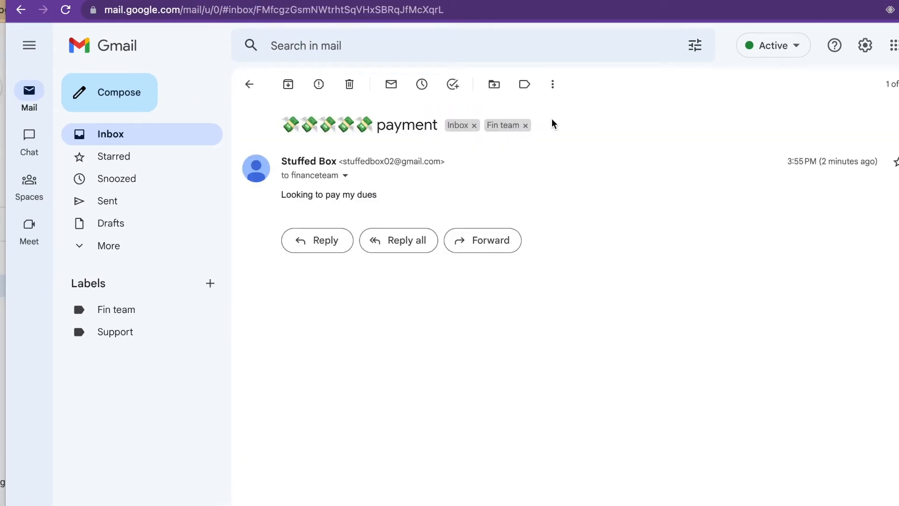
mouse_move(417, 244)
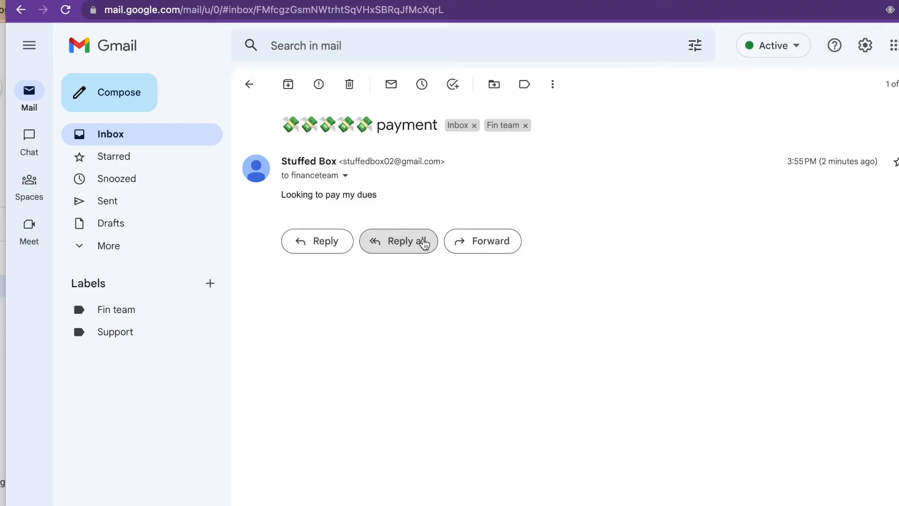
Step: Reply-all to the payment email keeping financeteam in Cc, then show the Google apps list
left_click(398, 241)
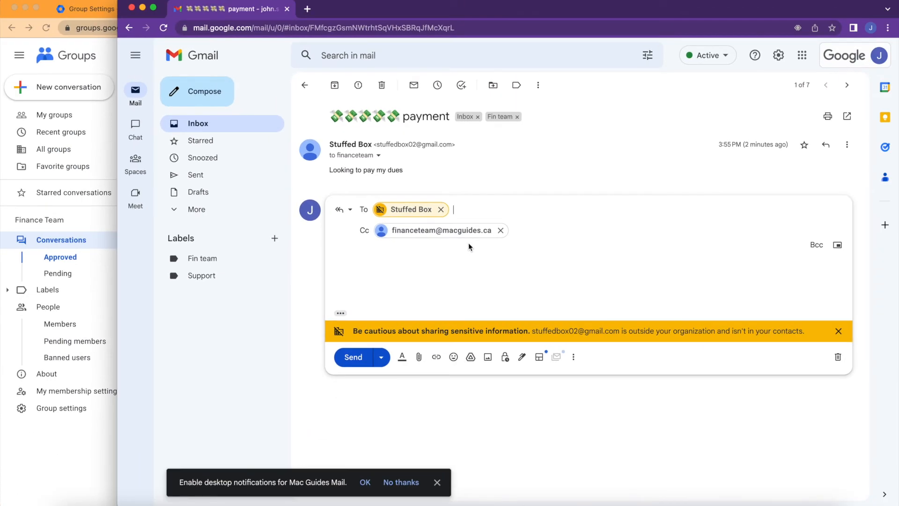
mouse_move(490, 247)
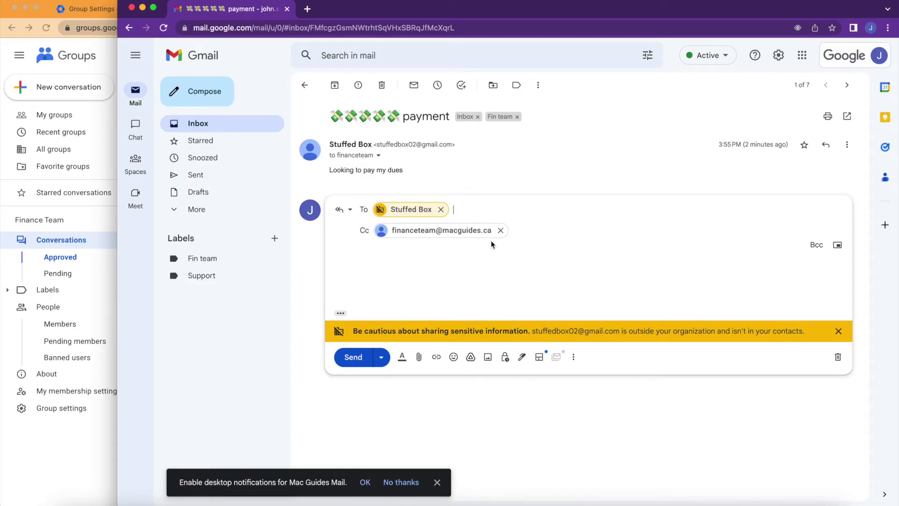
left_click(802, 54)
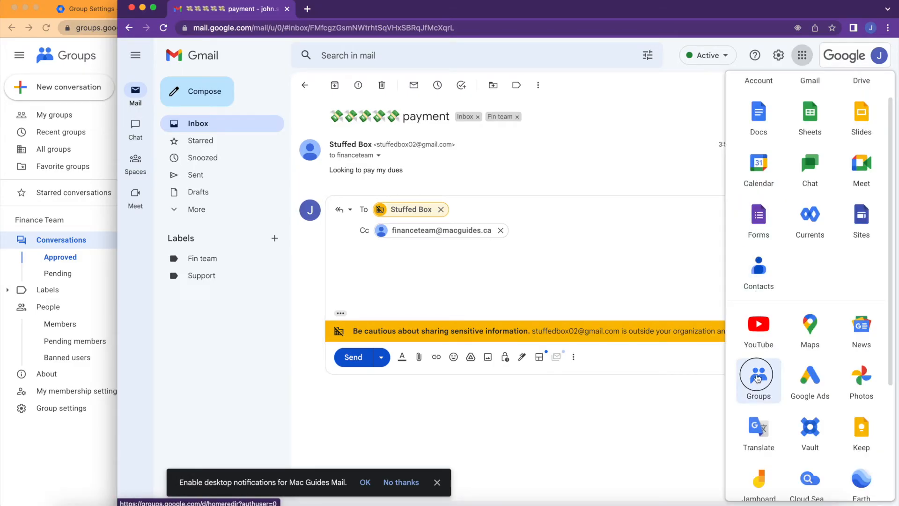
left_click(759, 379)
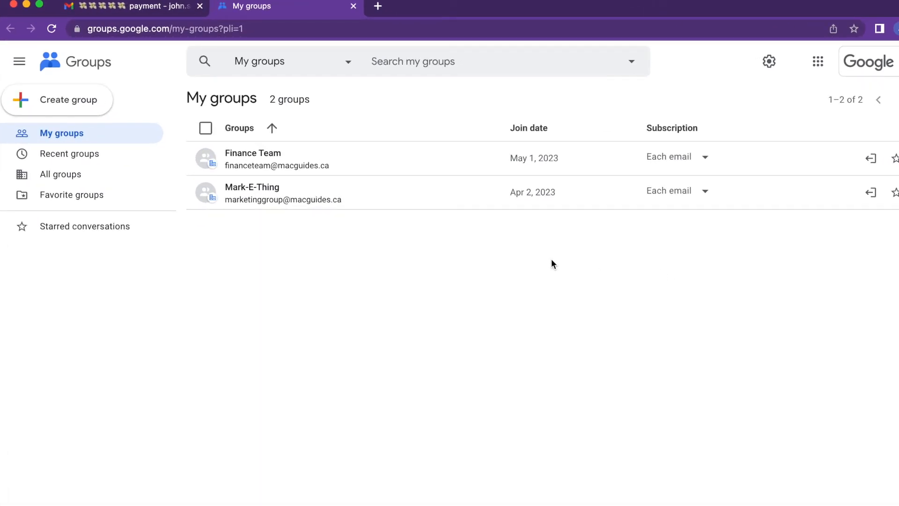
left_click(253, 153)
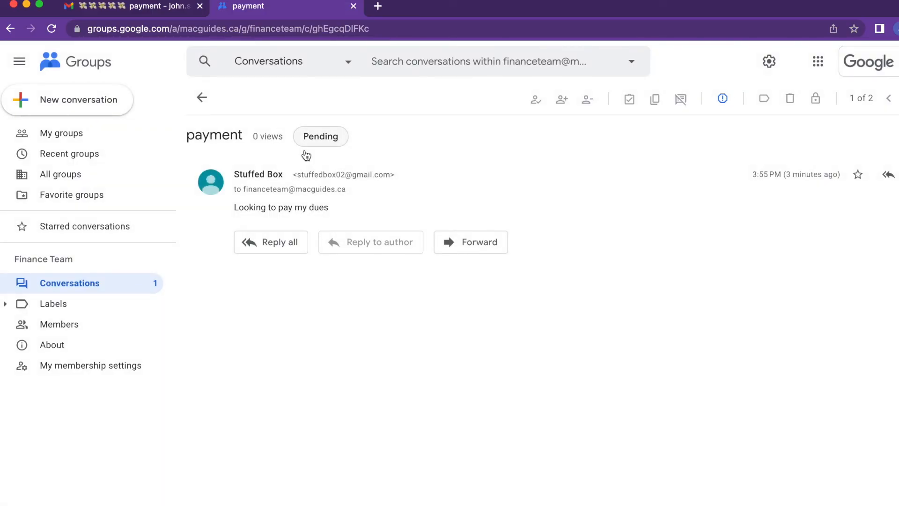
left_click(271, 242)
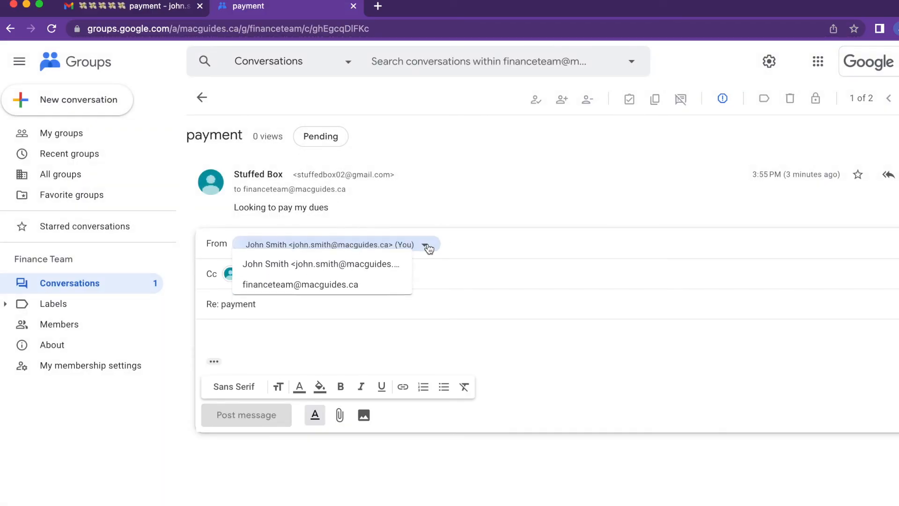
left_click(301, 284)
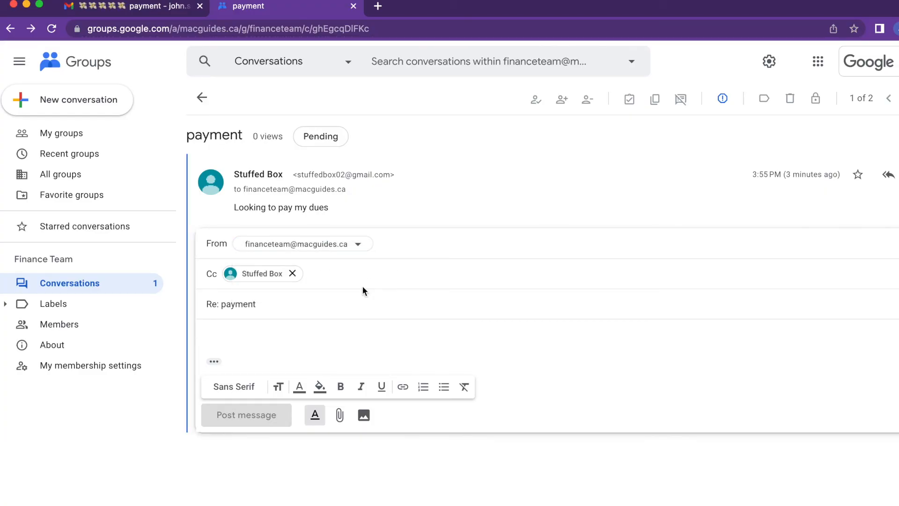
type("T")
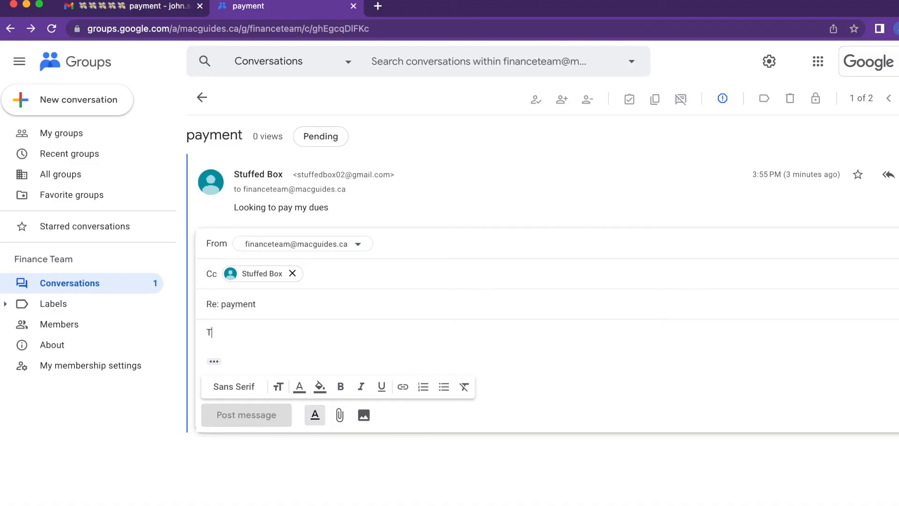
type("his is your total")
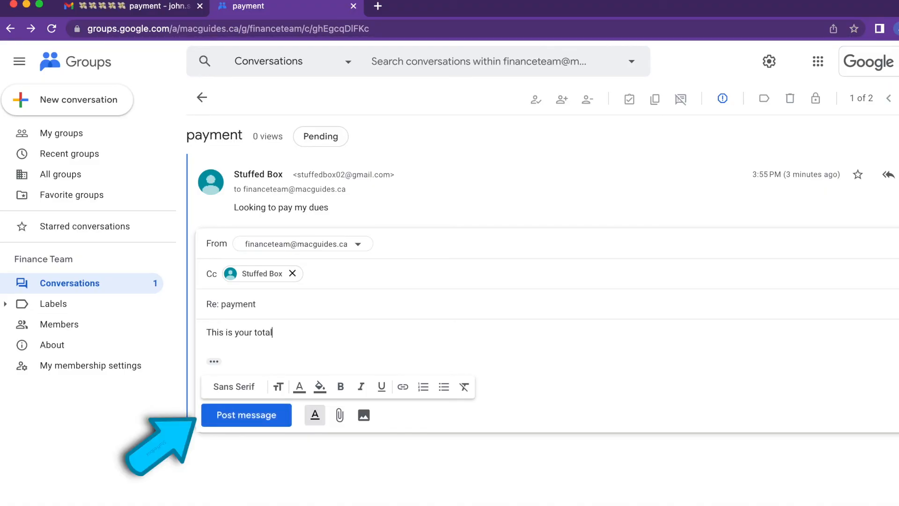
type("...")
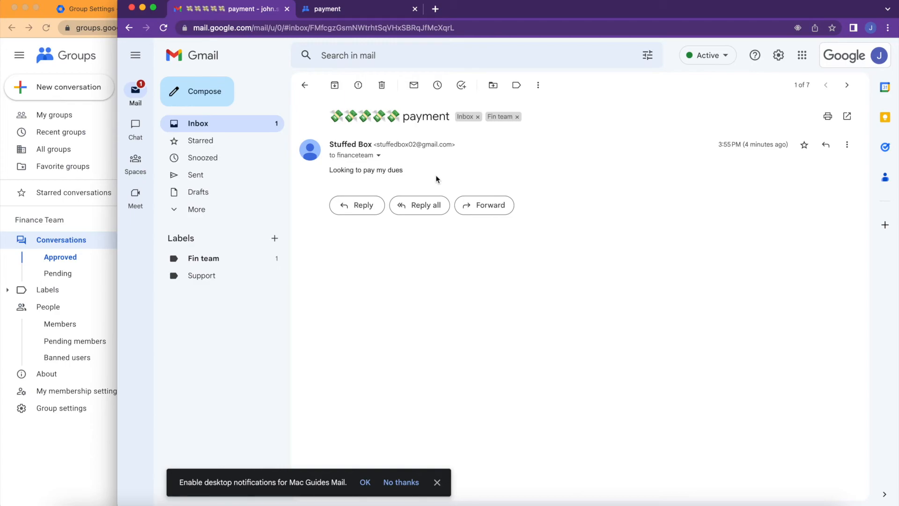
Step: Show the shared drives in Google Drive and bring up Finance Drive's options menu
left_click(370, 9)
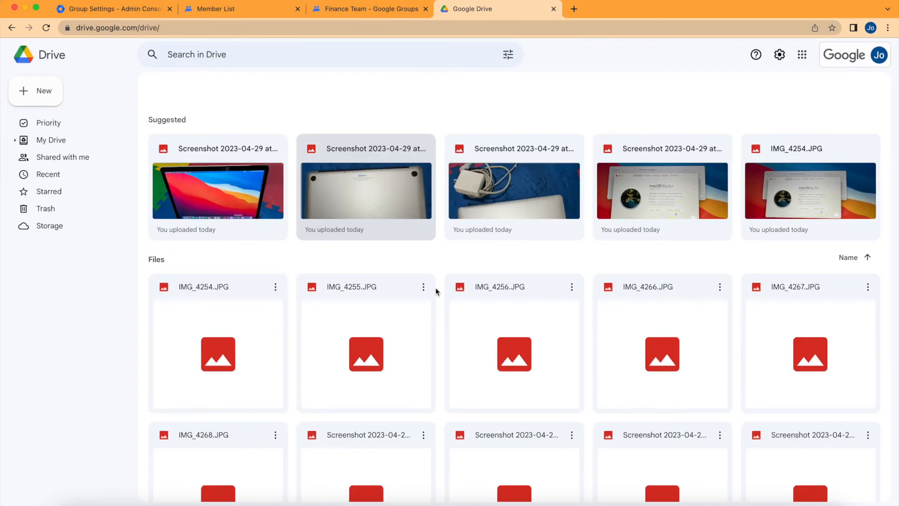
left_click(51, 140)
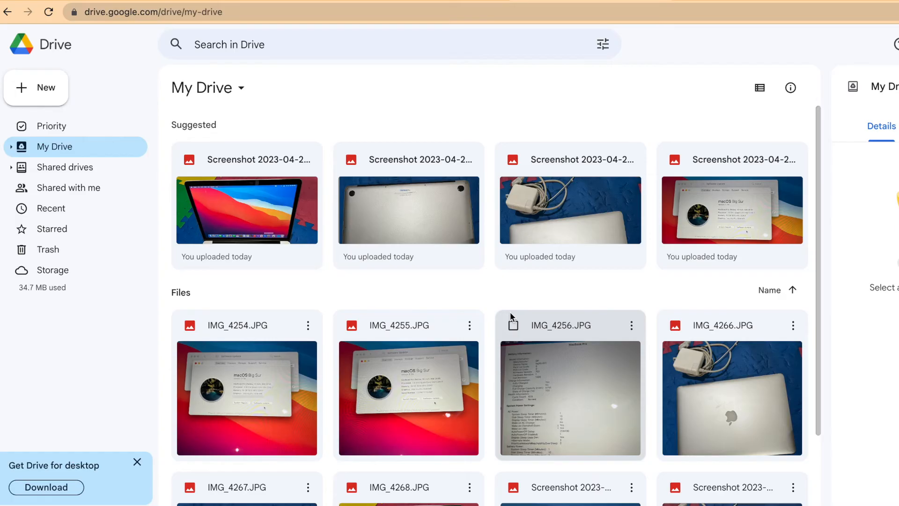
mouse_move(124, 189)
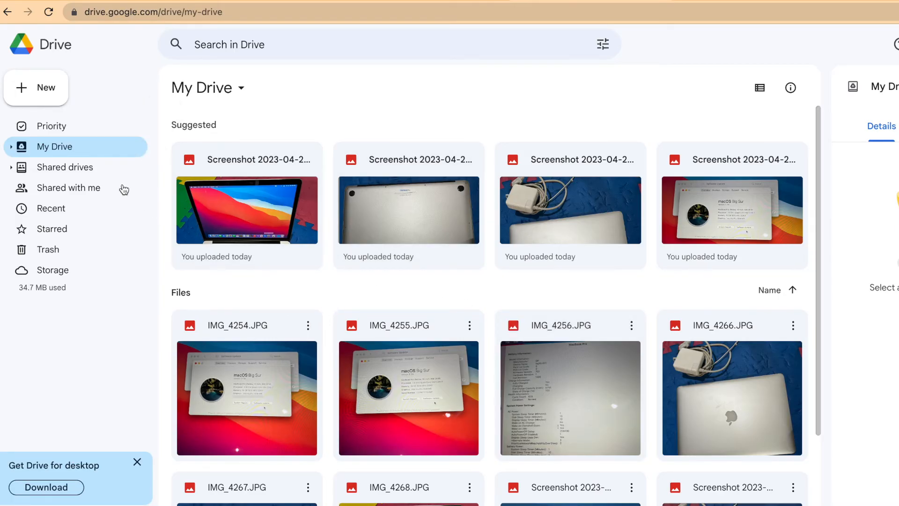
left_click(65, 167)
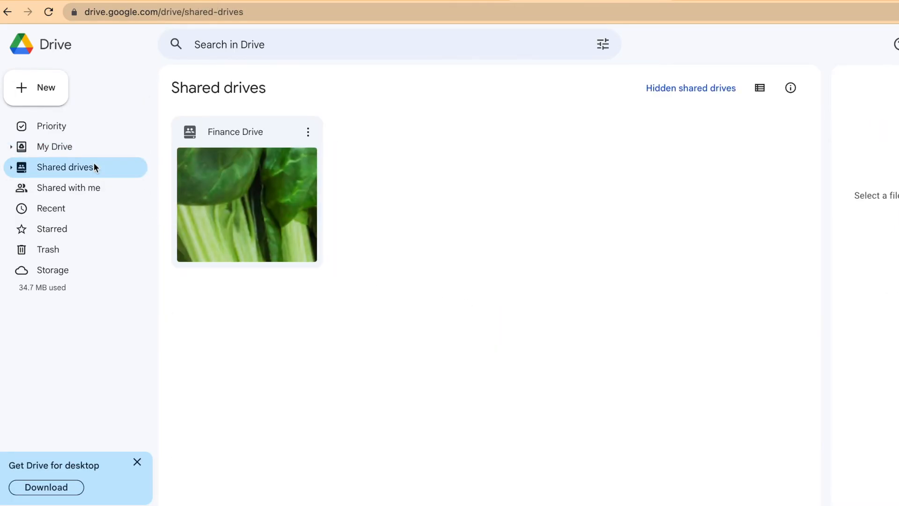
left_click(308, 132)
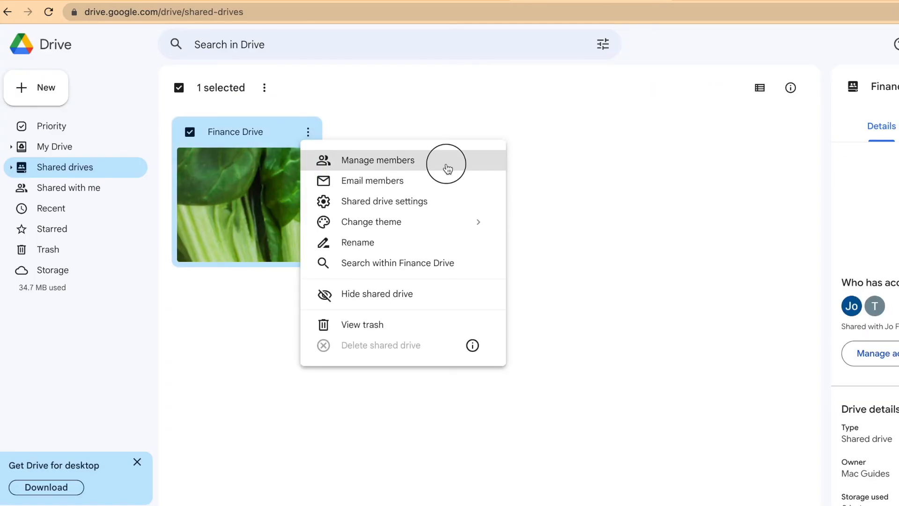
left_click(378, 160)
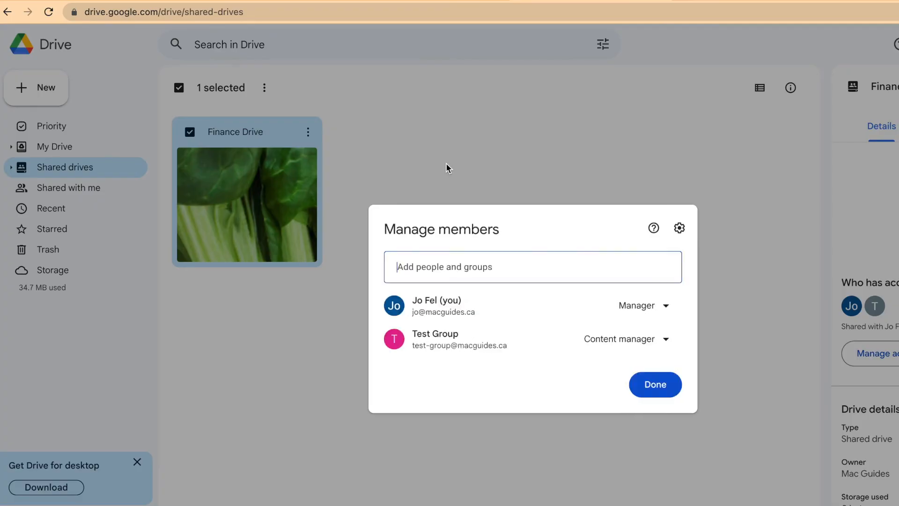
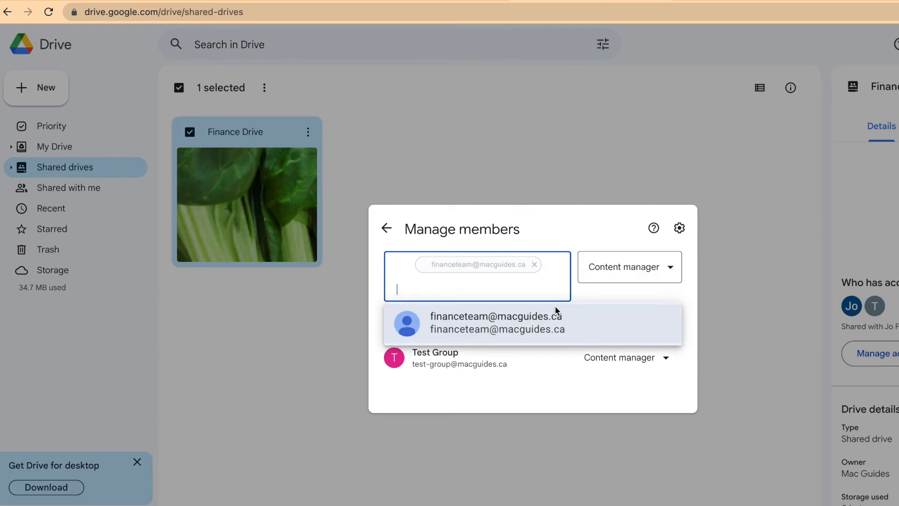
left_click(494, 324)
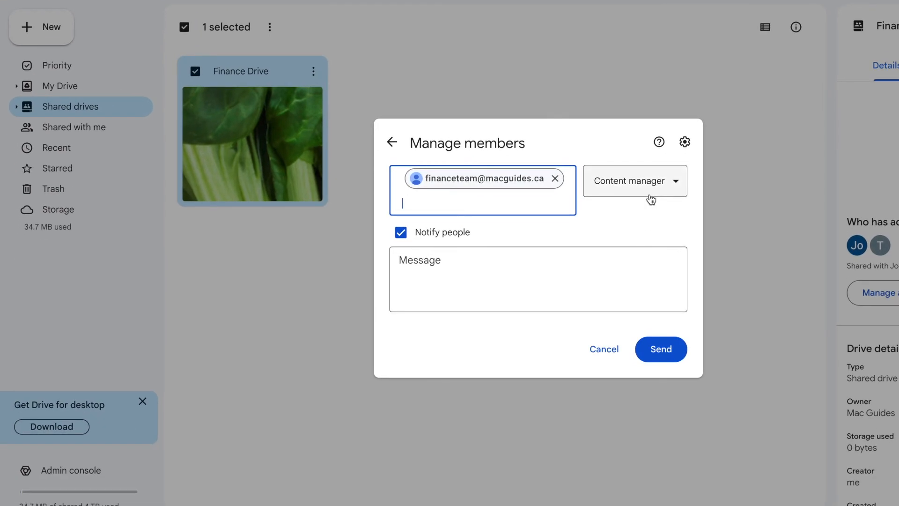
left_click(635, 180)
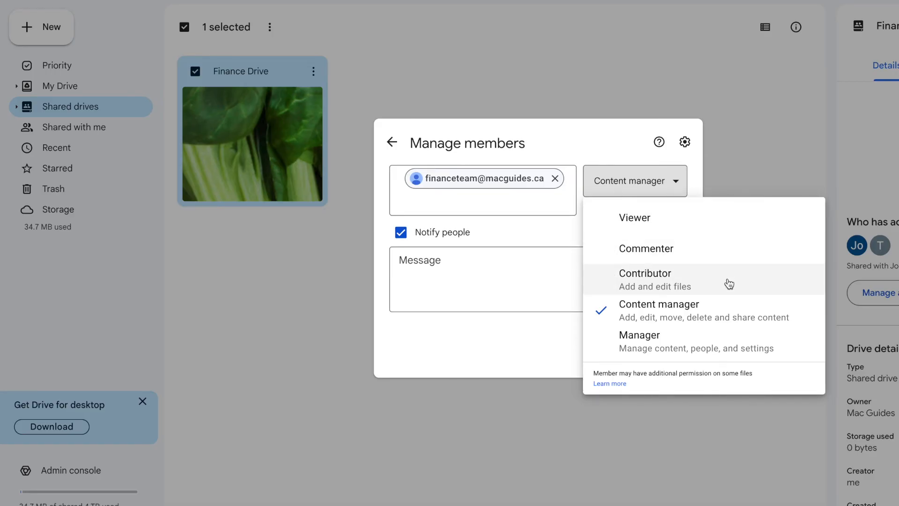
left_click(645, 274)
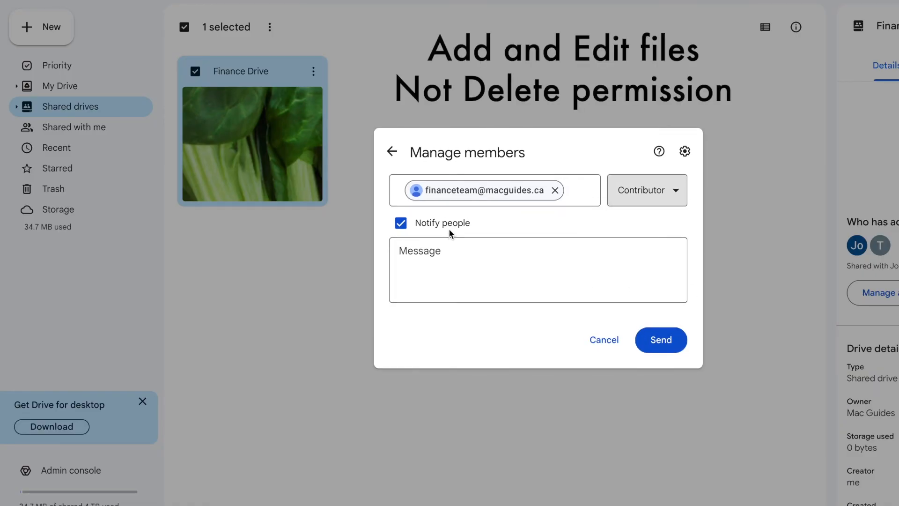
Step: Attach the note 'Here's our Finance Folder' and send the membership invitation
left_click(538, 269)
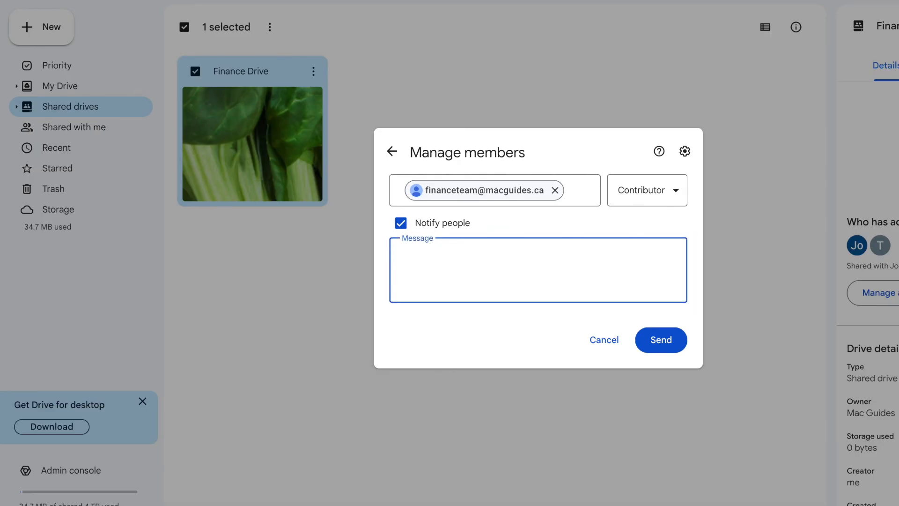
type("Here's")
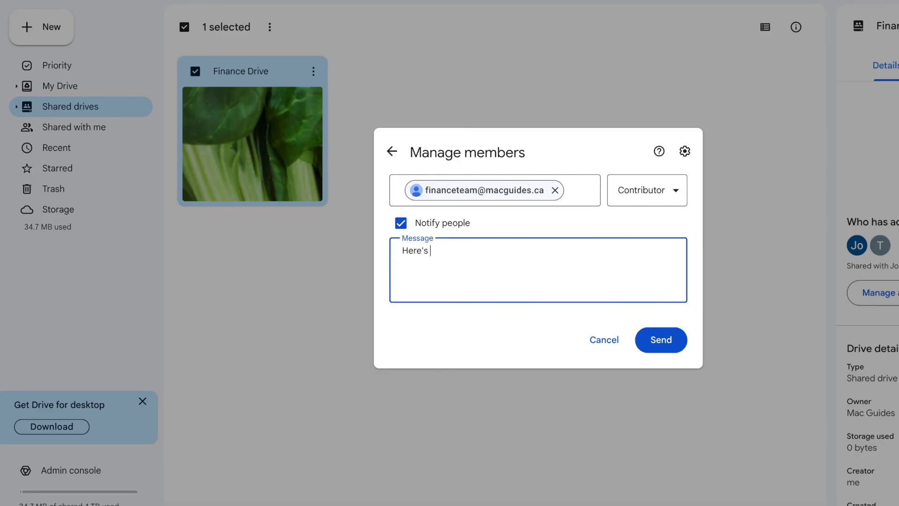
type("our Finance F")
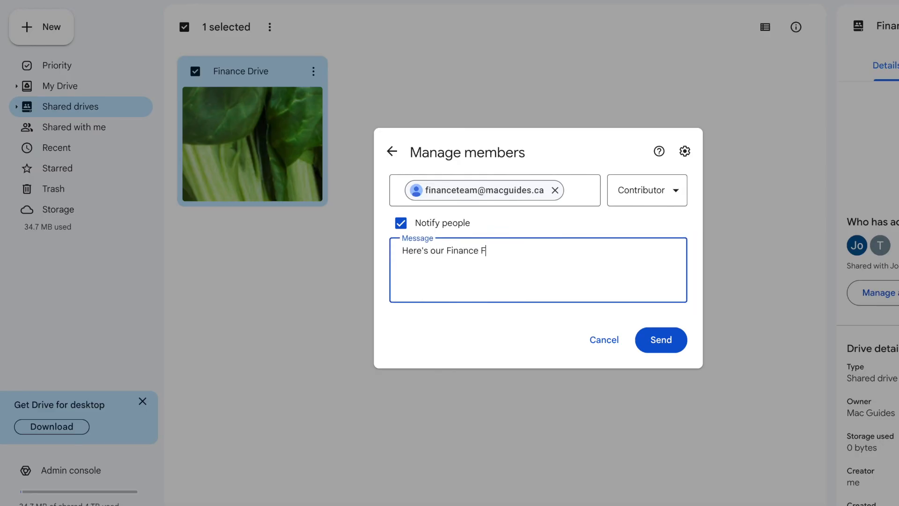
type("older")
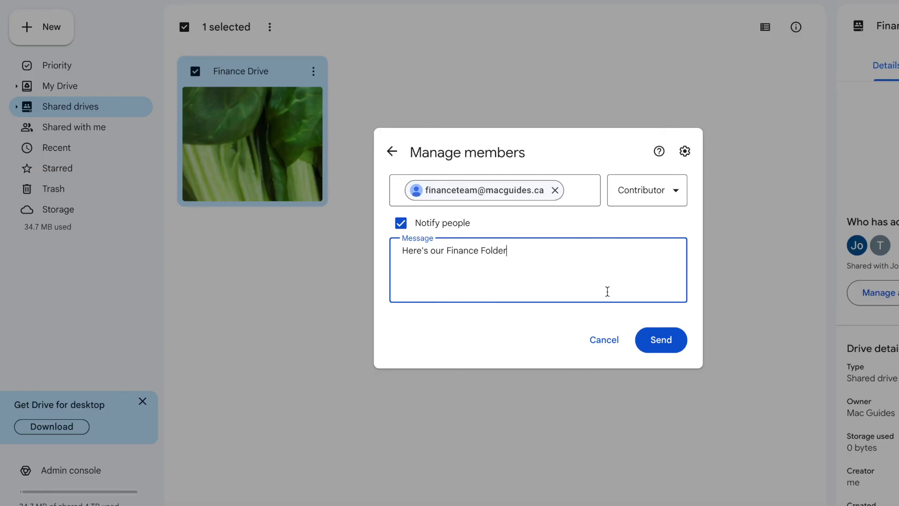
left_click(661, 341)
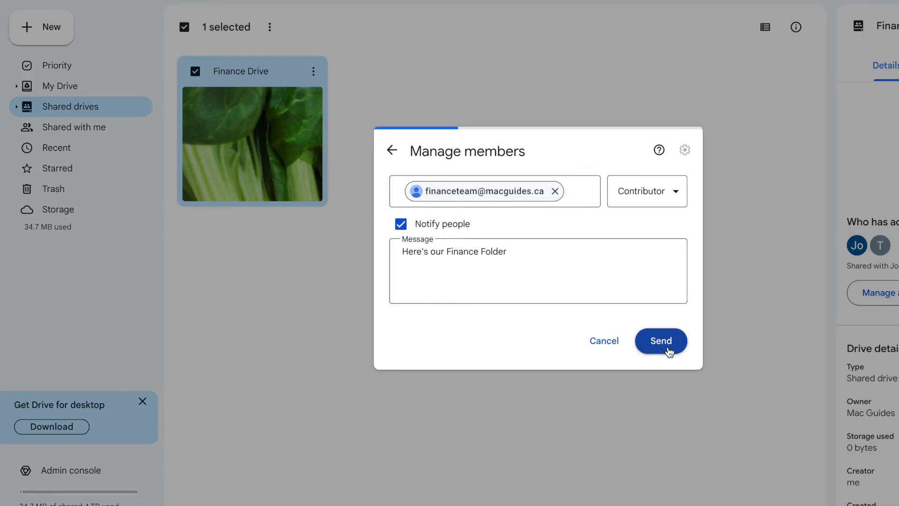
left_click(661, 341)
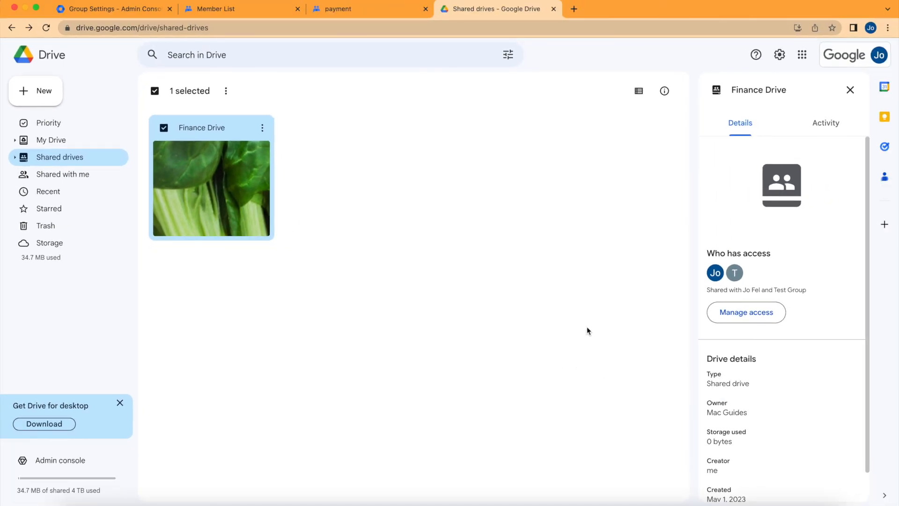
left_click(262, 127)
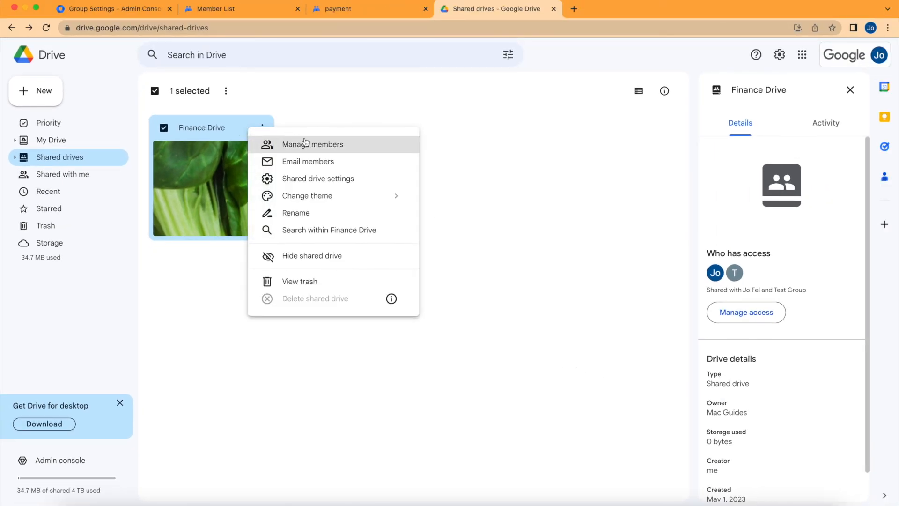
left_click(373, 184)
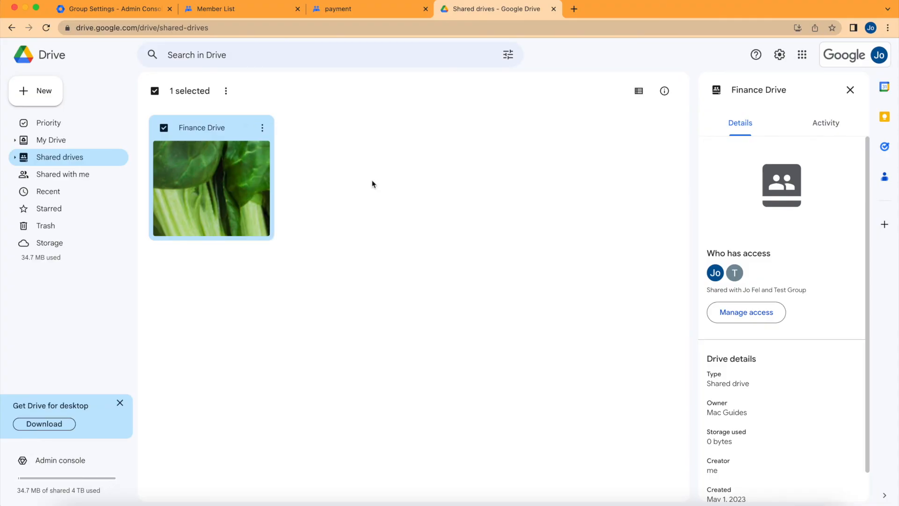